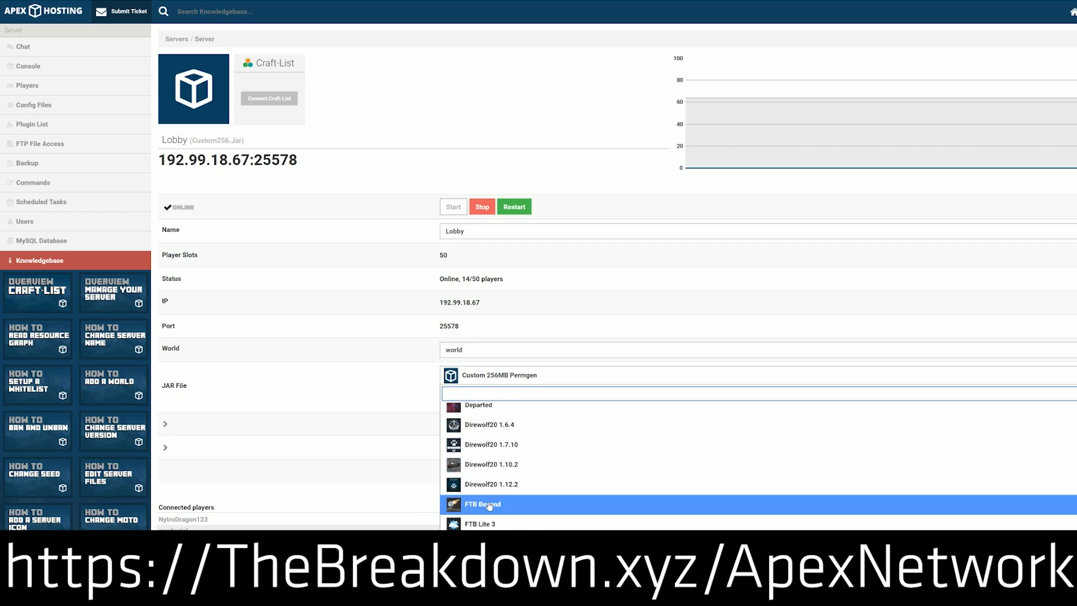
- Scroll the server panel's JAR list and the Apex pricing page to view the plans
scroll(down, 3)
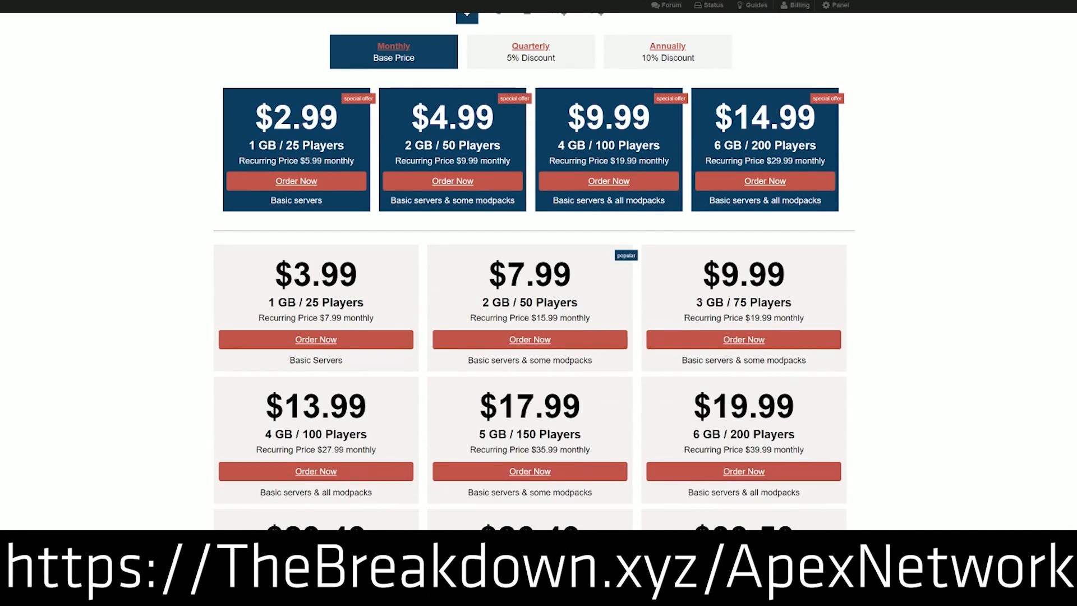
scroll(up, 3)
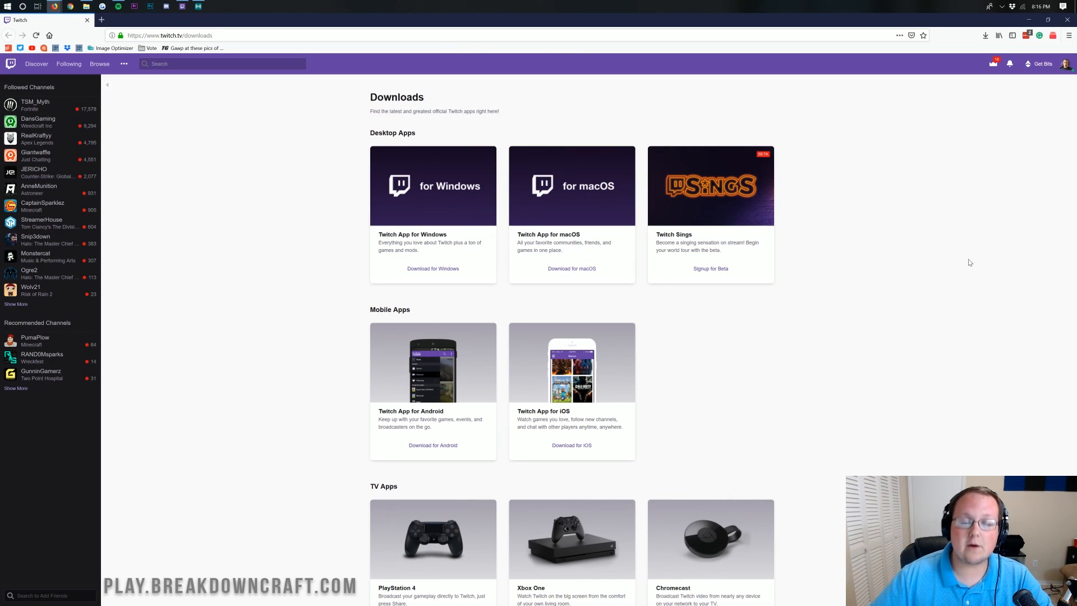
mouse_move(951, 375)
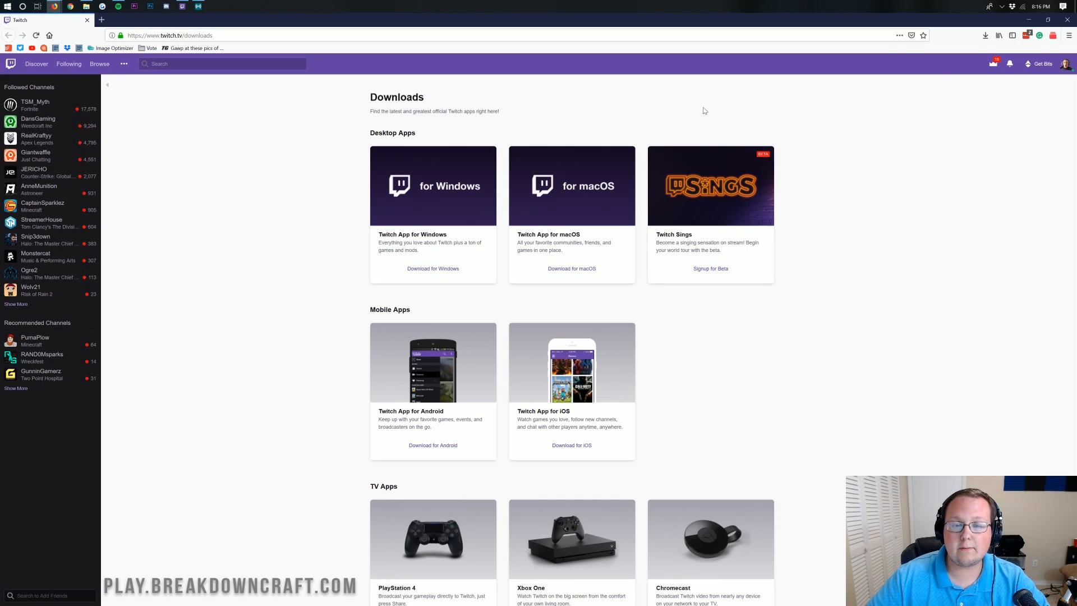
mouse_move(350, 279)
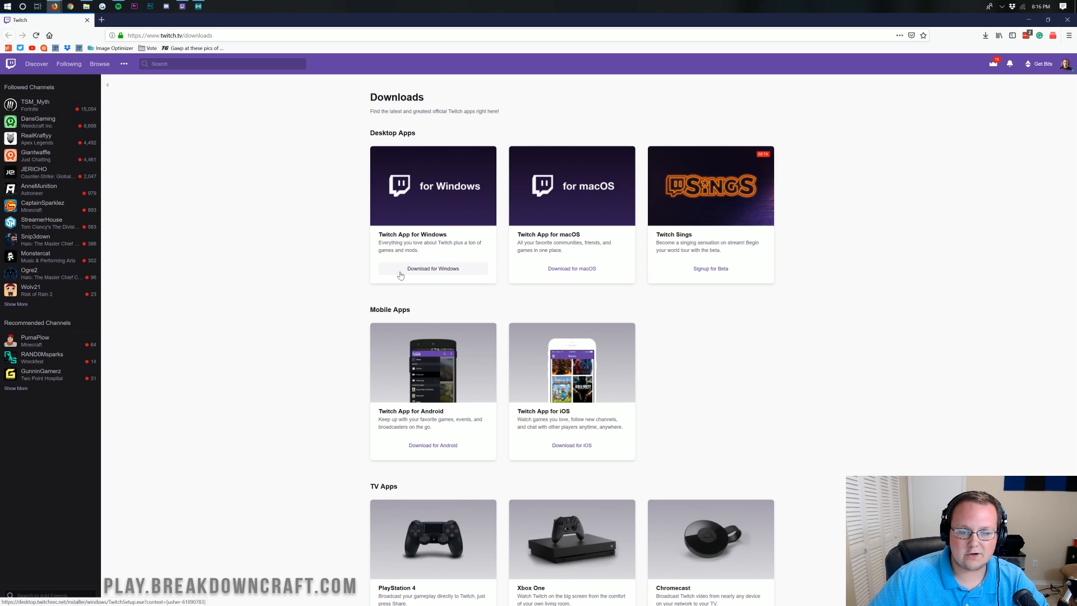
- Download the Twitch App for Windows installer and save the file
click(433, 269)
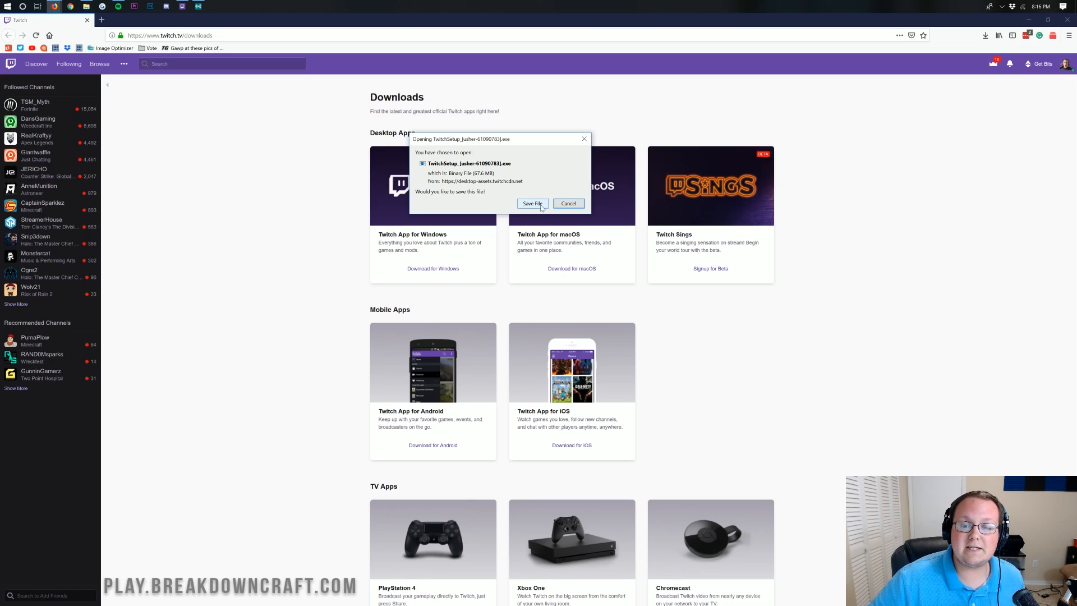
mouse_move(542, 209)
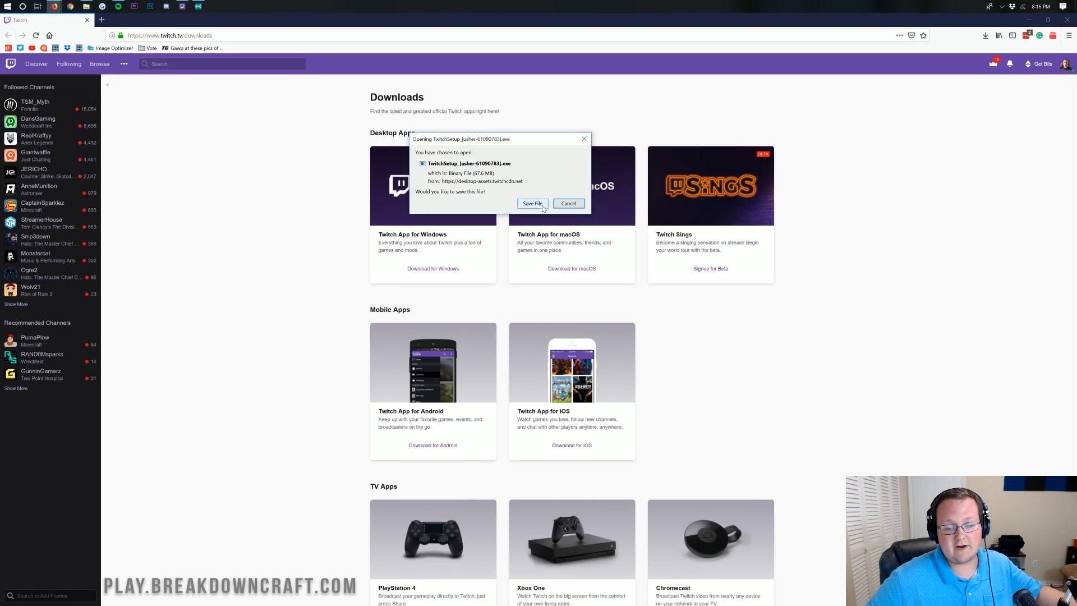
click(567, 203)
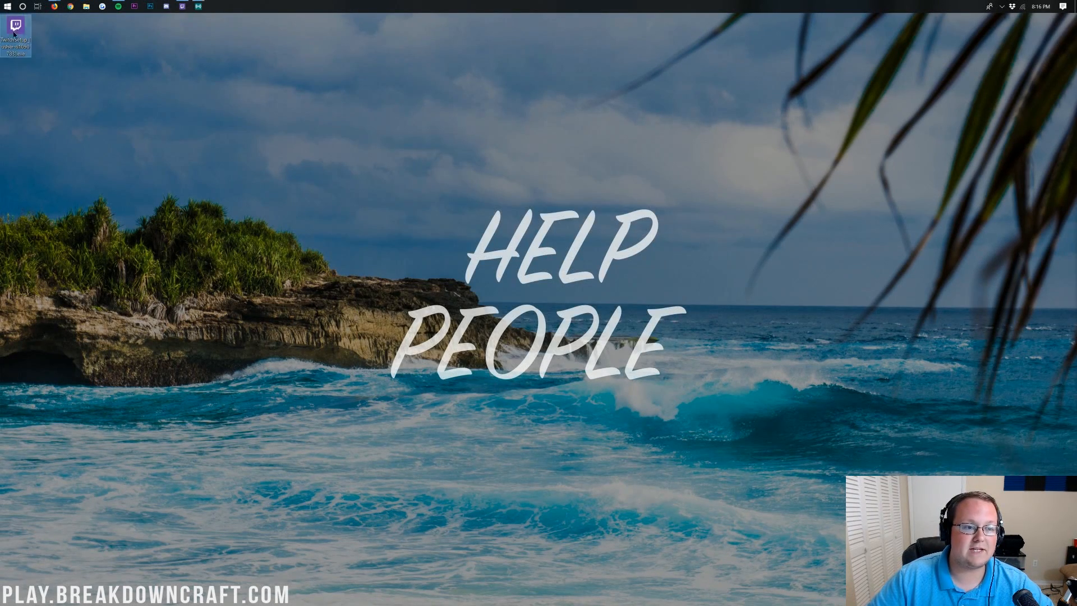
- Move TwitchSetup to the desktop centre and check the Downloads folder via Start search
drag(15, 29, 548, 155)
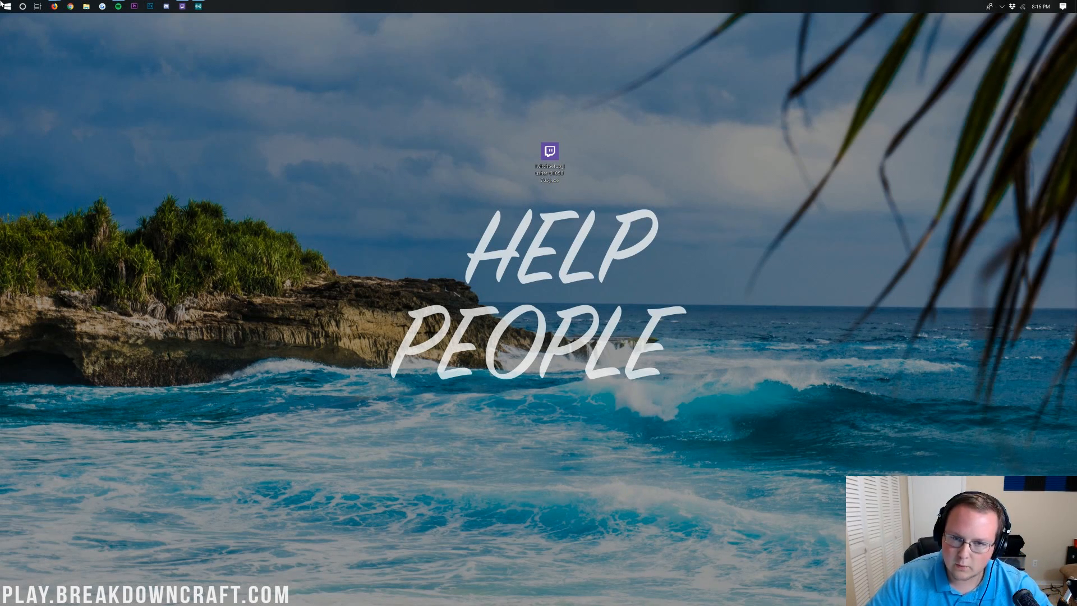
text(downloads)
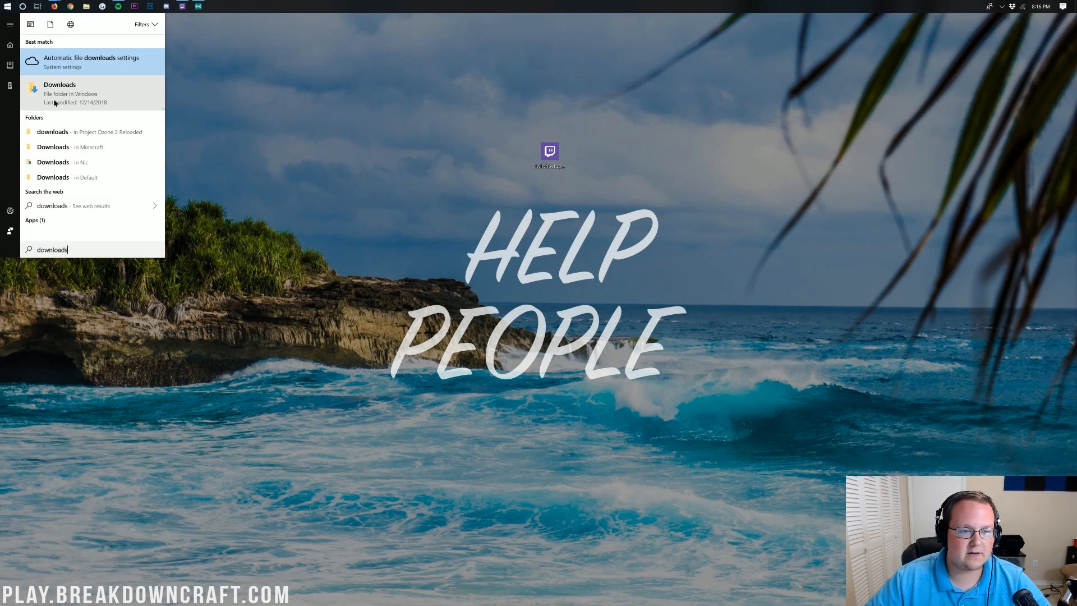
click(60, 89)
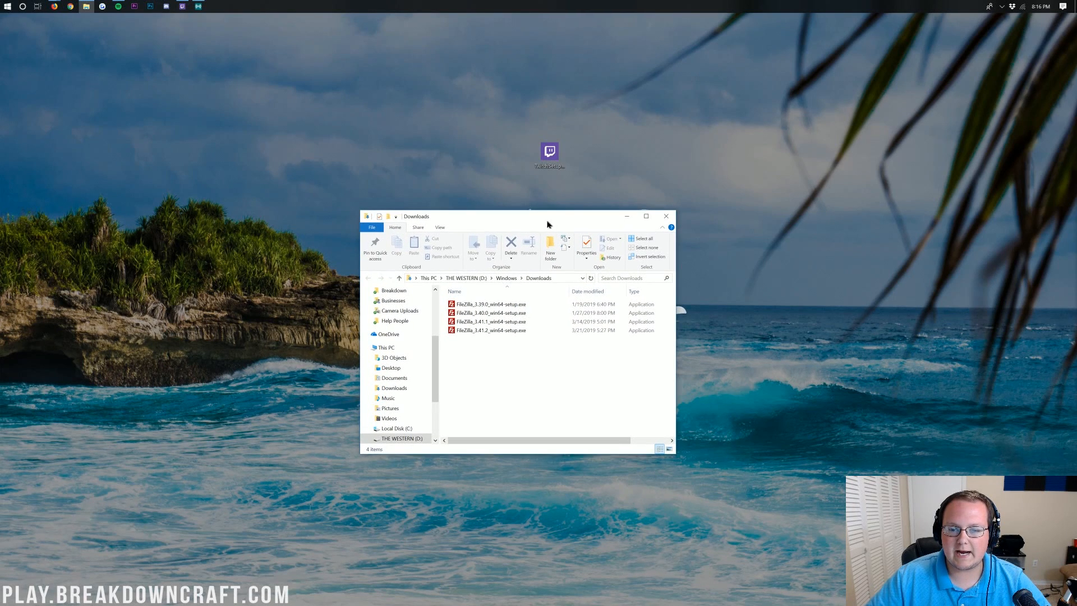
drag(549, 155, 487, 120)
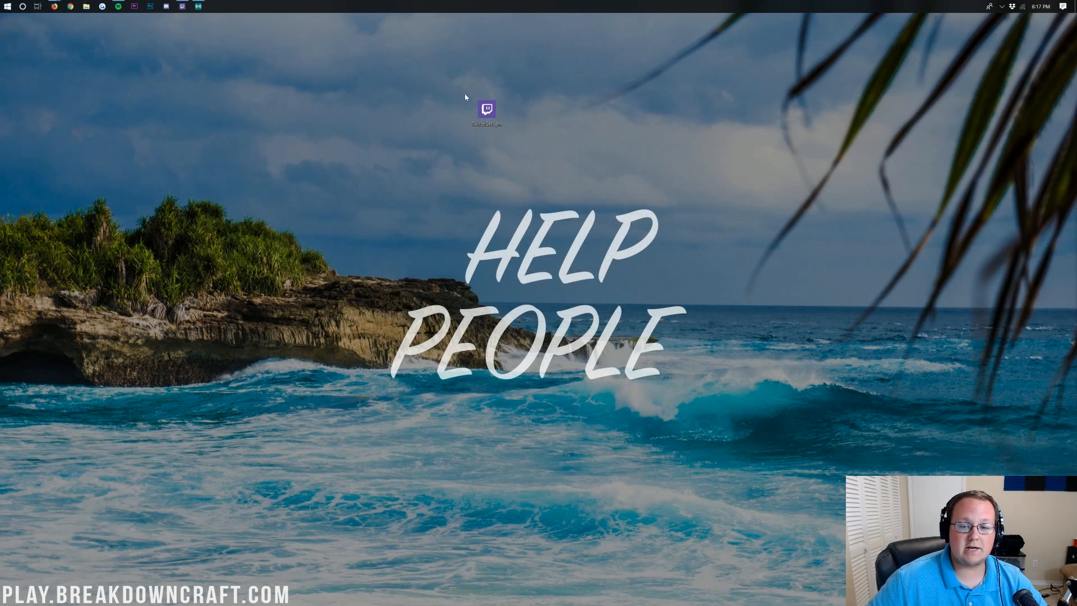
- Run TwitchSetup.exe, install the Twitch app and launch it to its Discover page
double_click(486, 110)
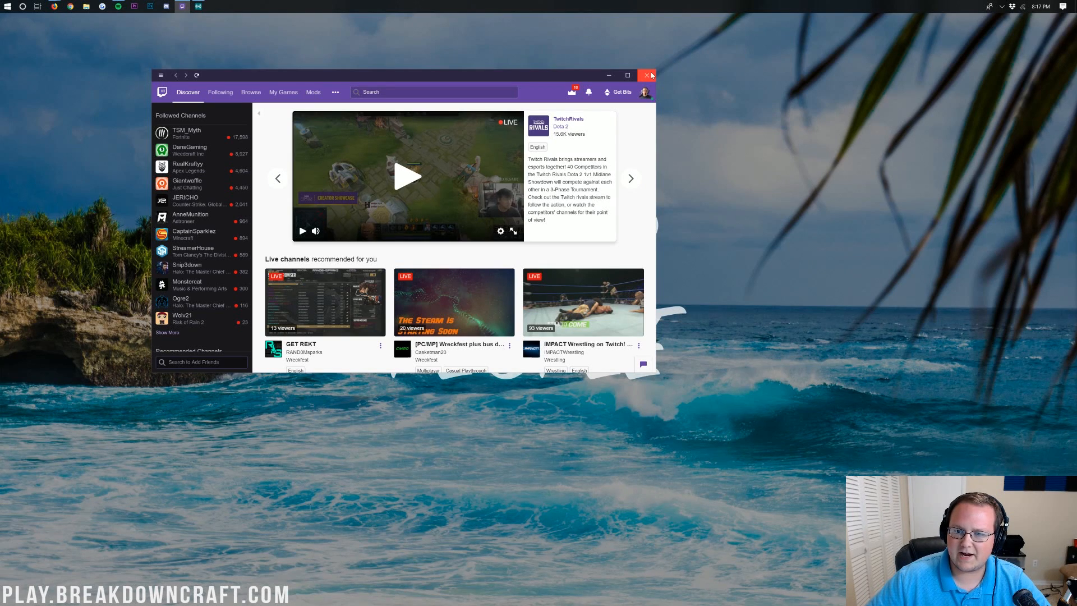
click(648, 75)
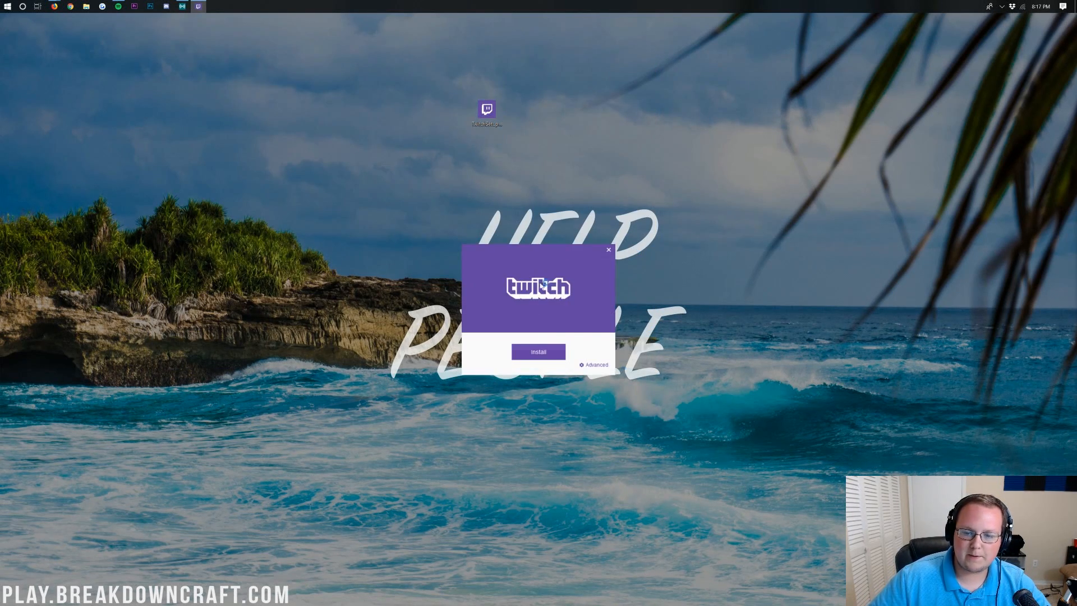
click(608, 250)
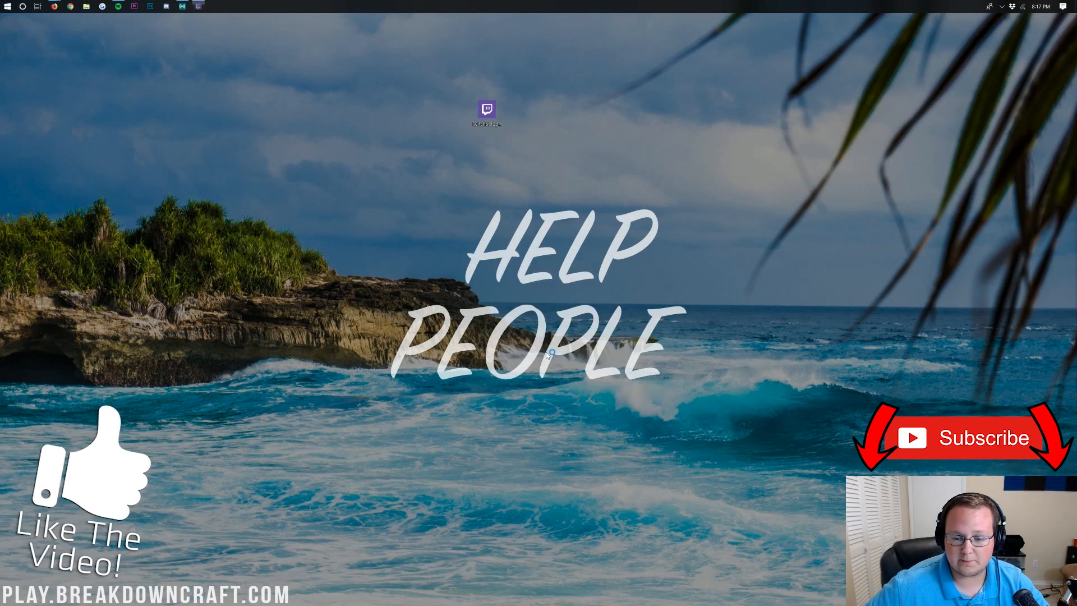
double_click(487, 110)
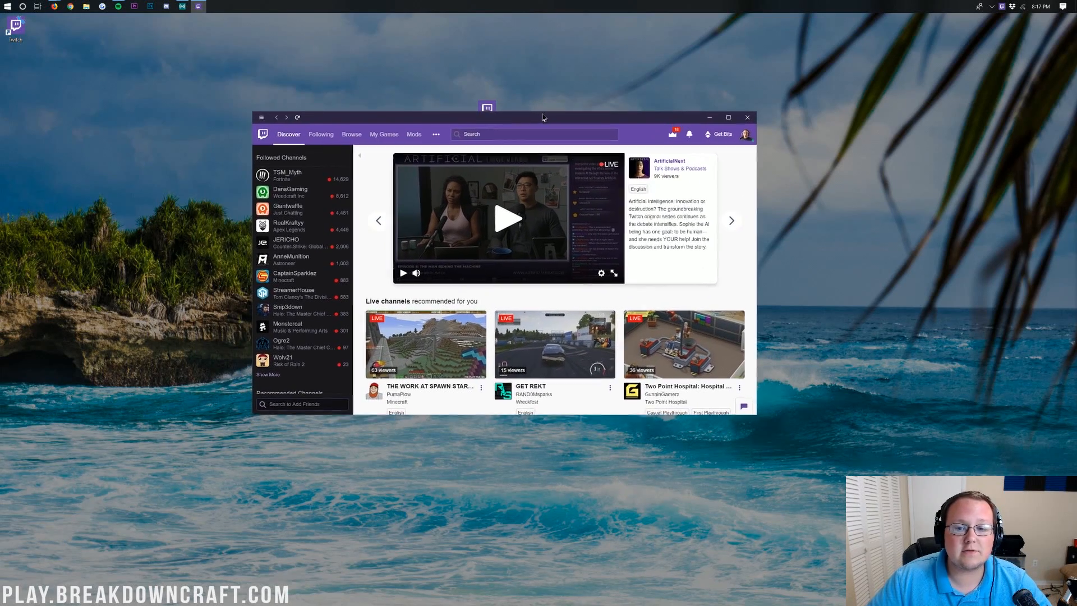
- Go to the Mods section and open Minecraft's My Modpacks list
drag(544, 117, 471, 92)
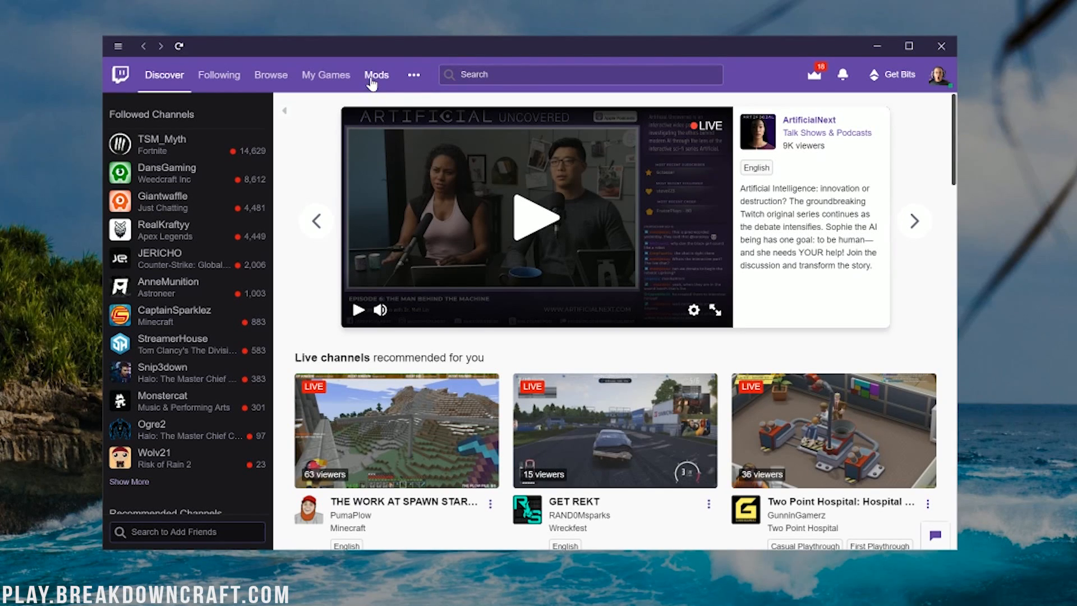
click(376, 74)
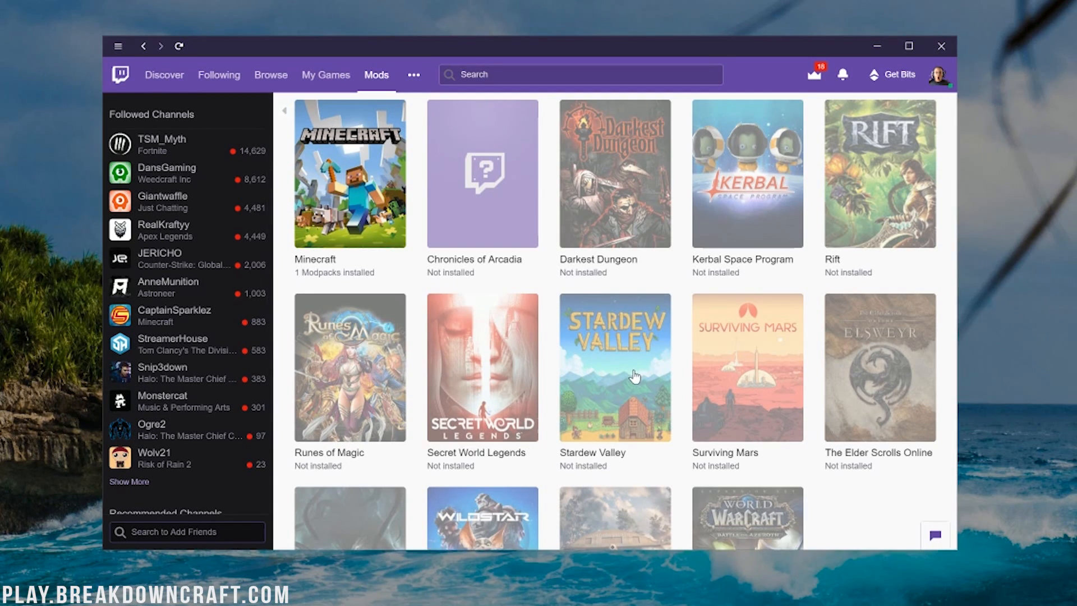
mouse_move(291, 144)
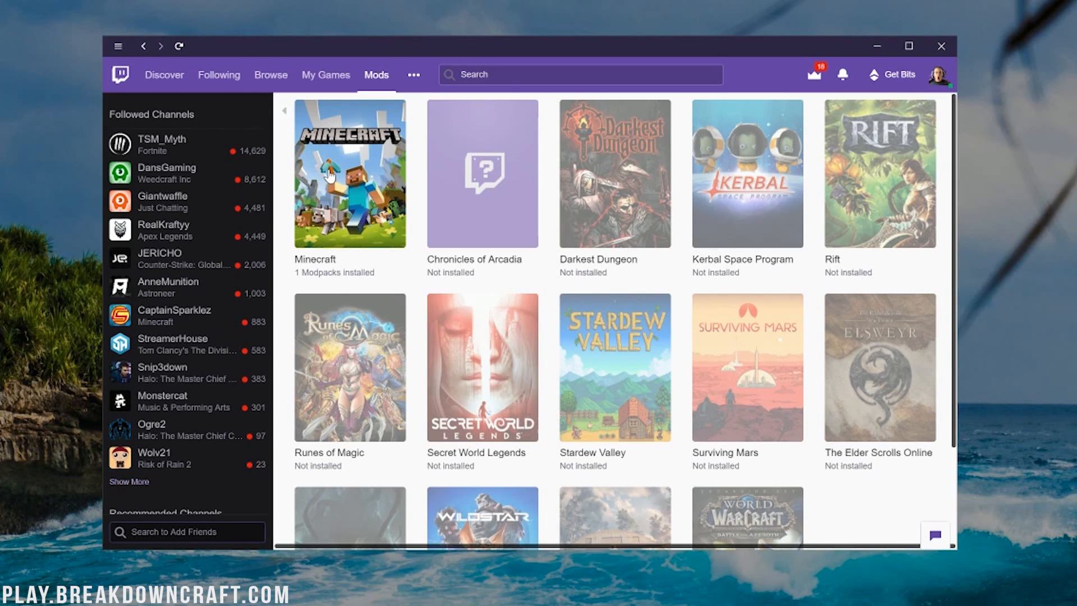
click(349, 172)
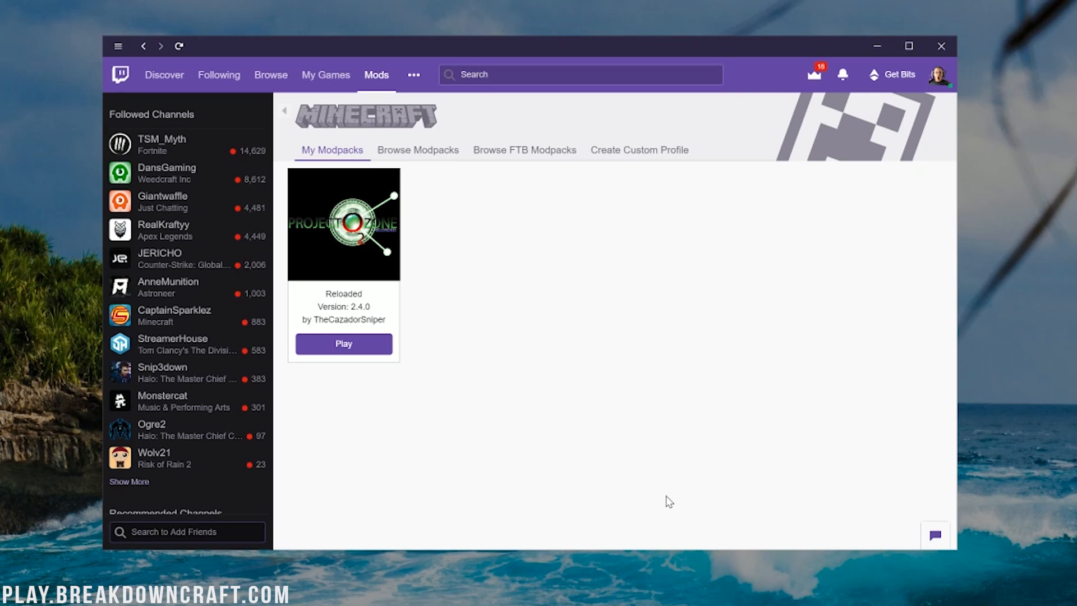
mouse_move(418, 150)
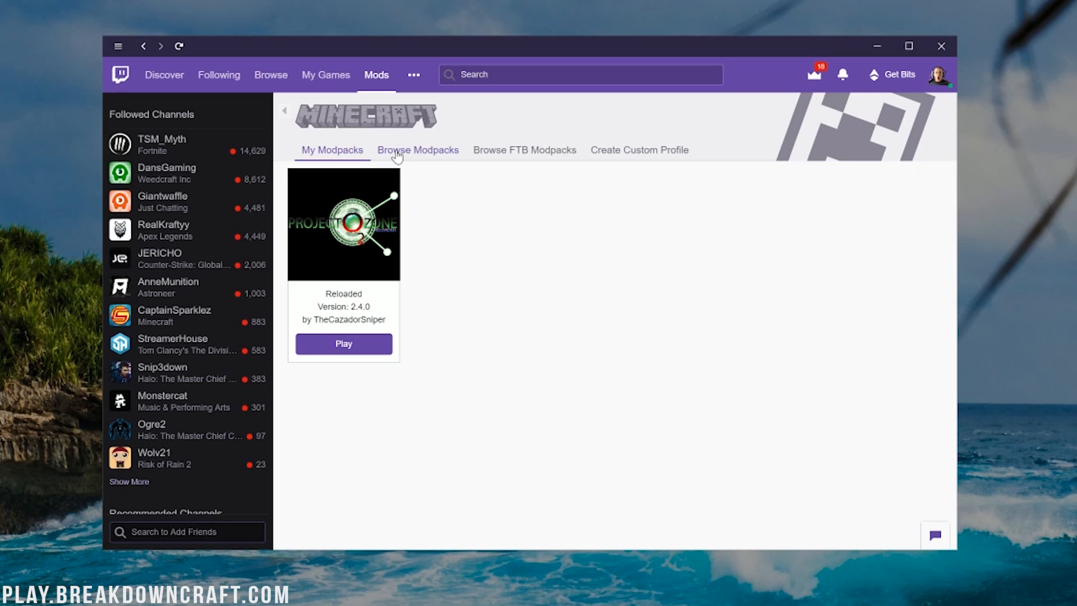
- Search the modpack browser for 'farming valley', install Farming Valley and play it
click(417, 149)
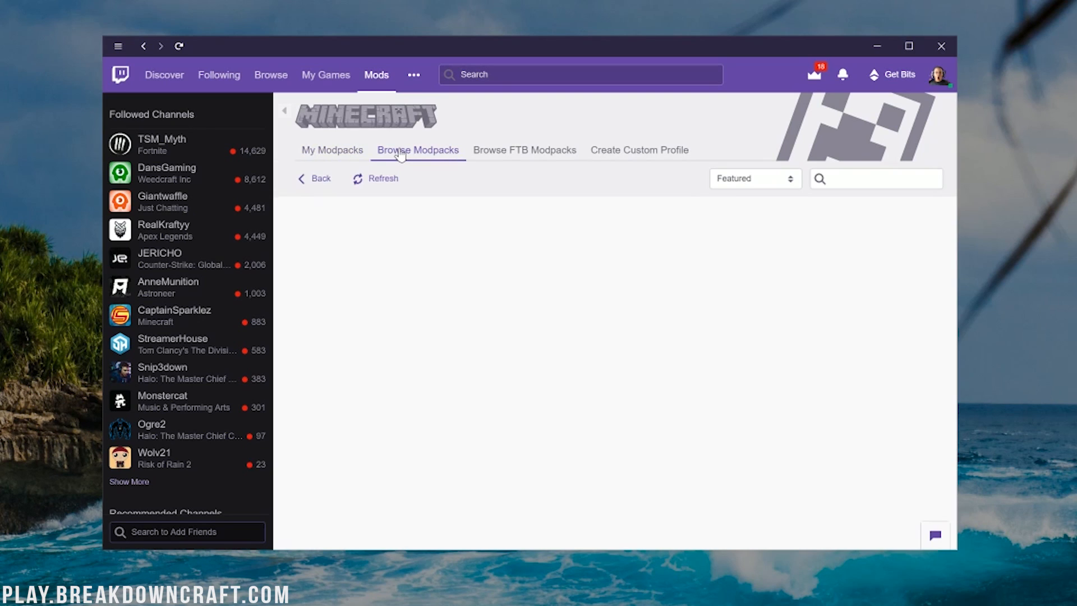
text(farming va)
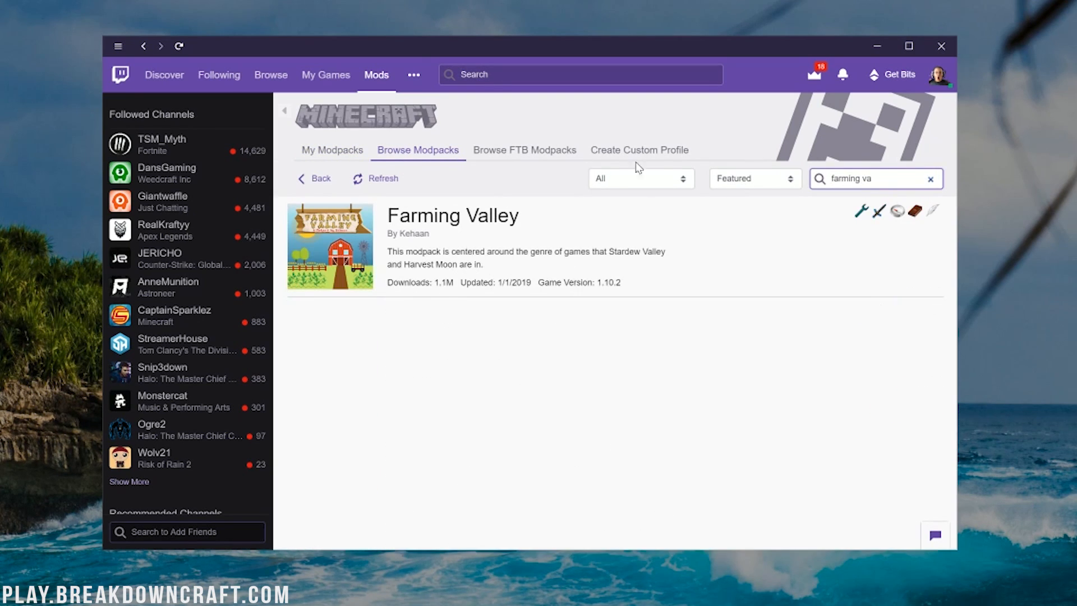
mouse_move(422, 290)
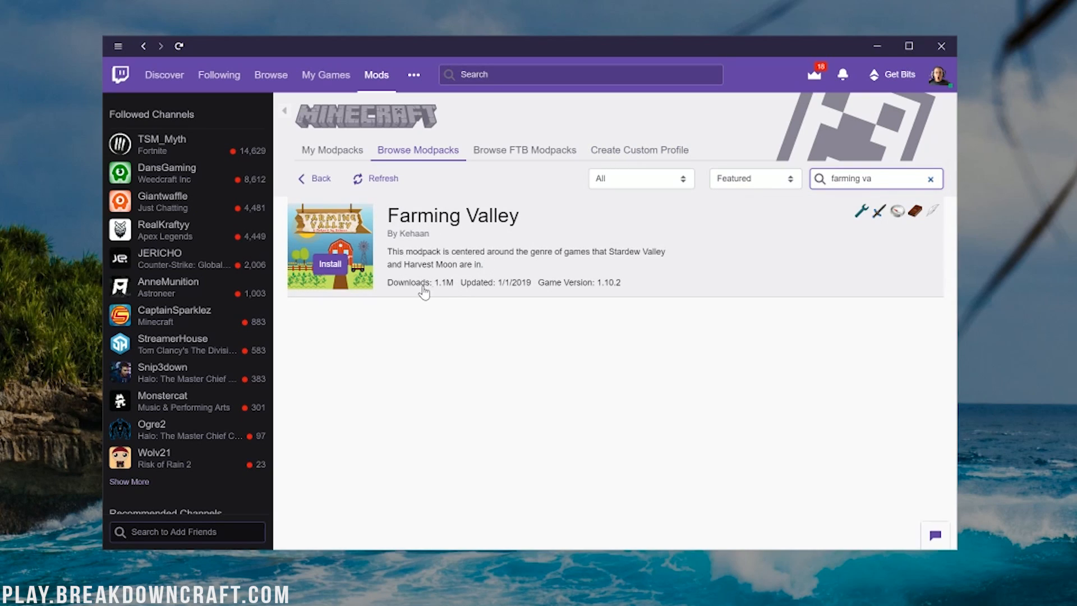
mouse_move(402, 287)
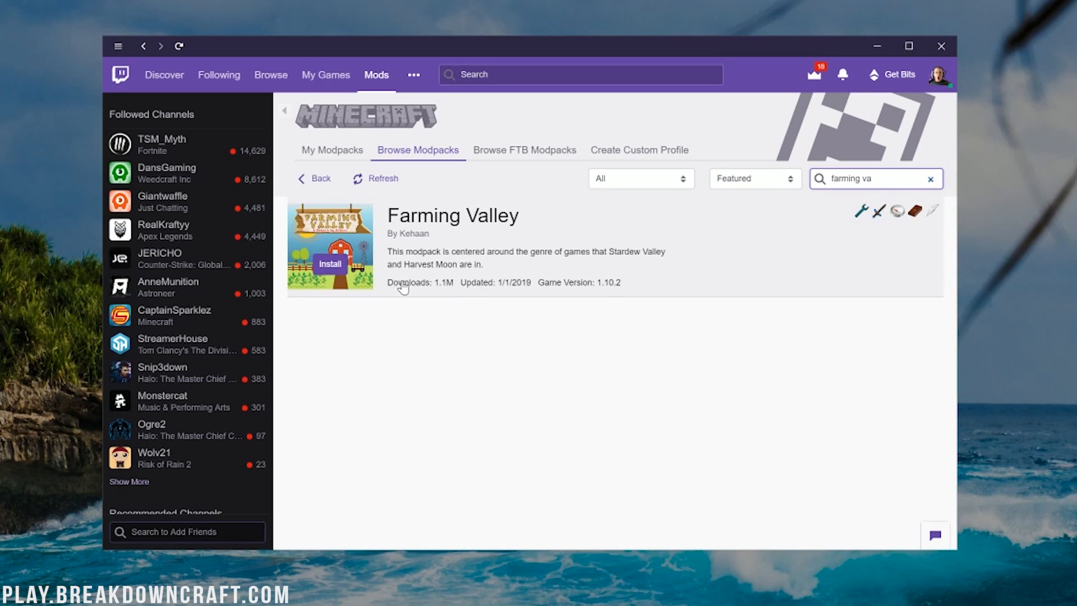
mouse_move(316, 275)
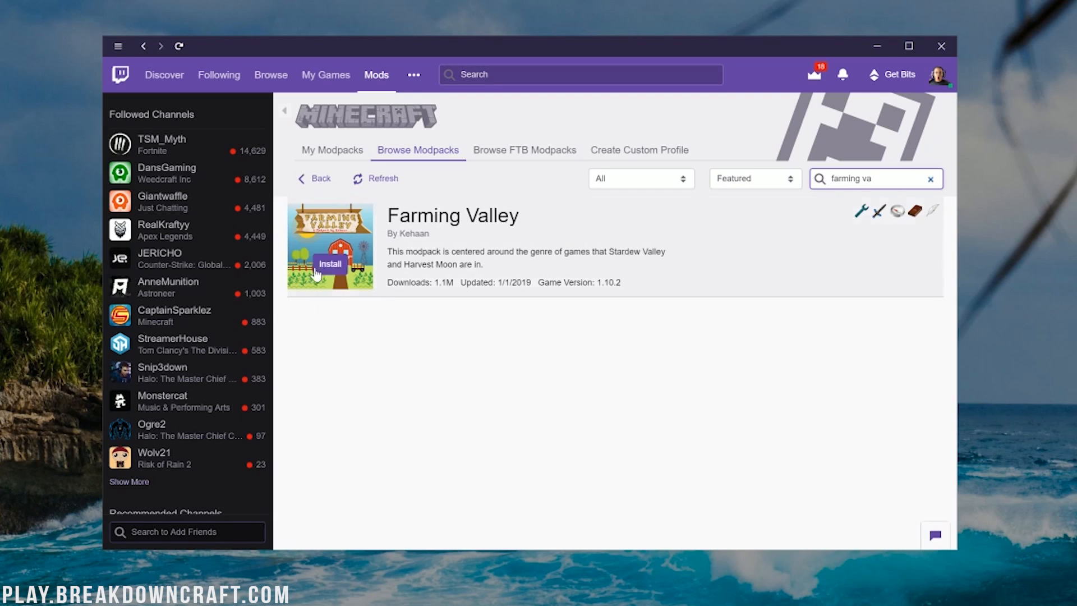
click(329, 264)
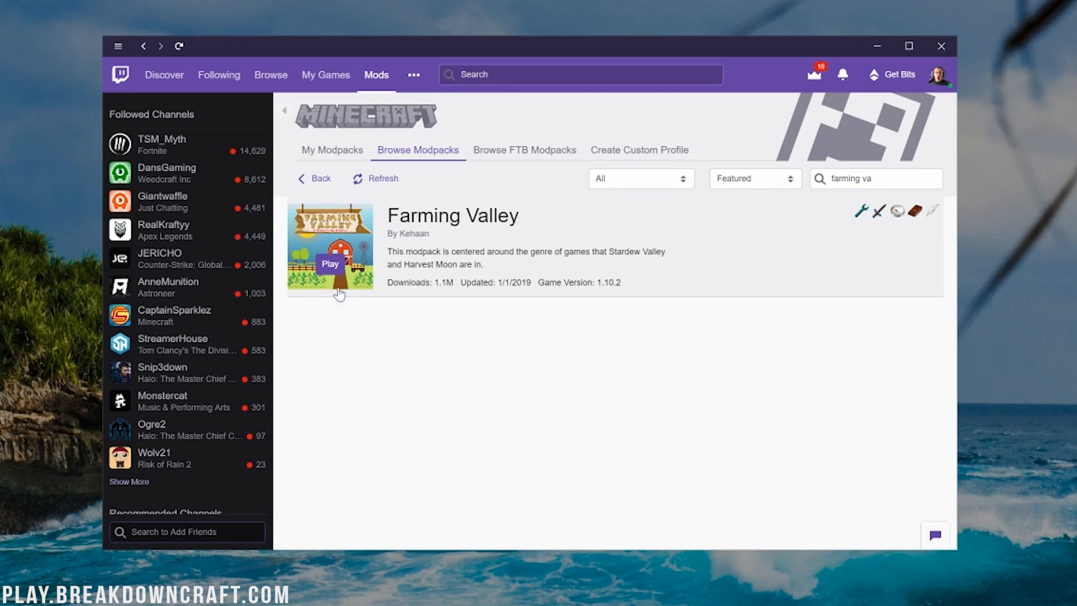
mouse_move(634, 388)
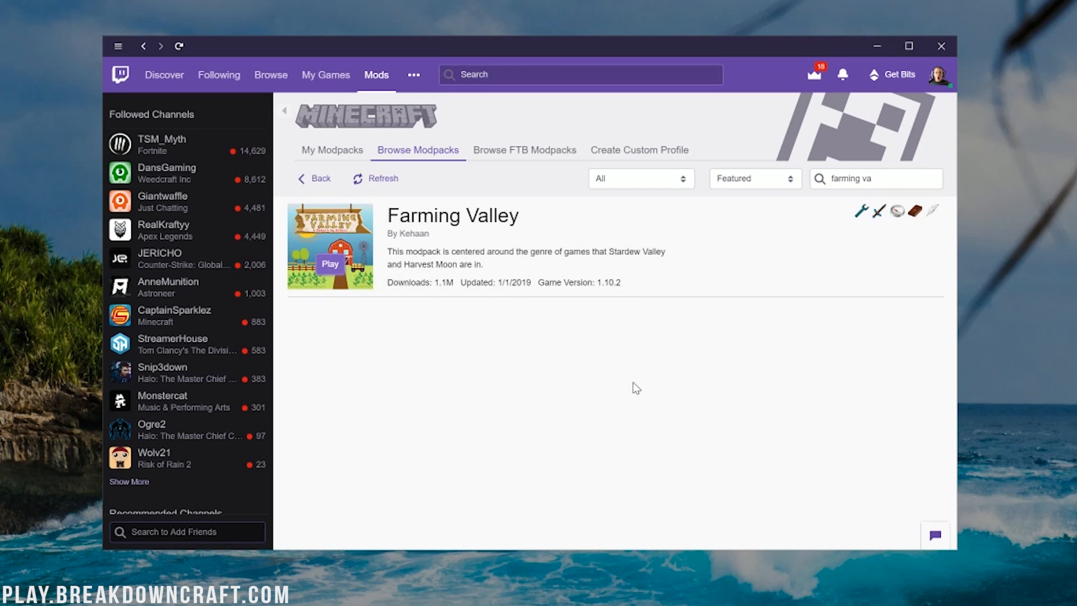
click(330, 264)
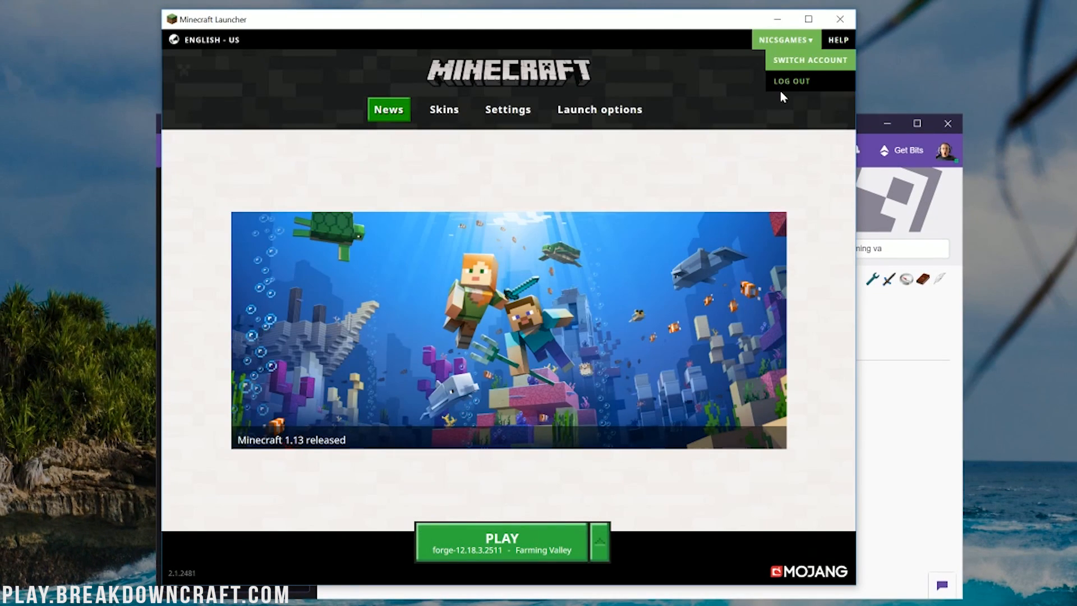
click(790, 81)
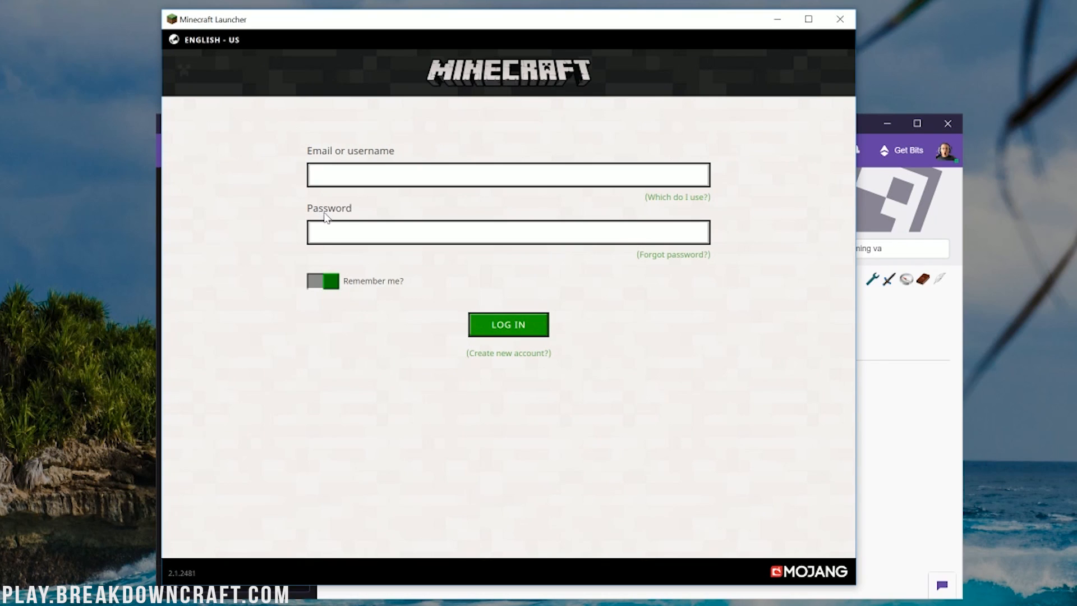
click(508, 174)
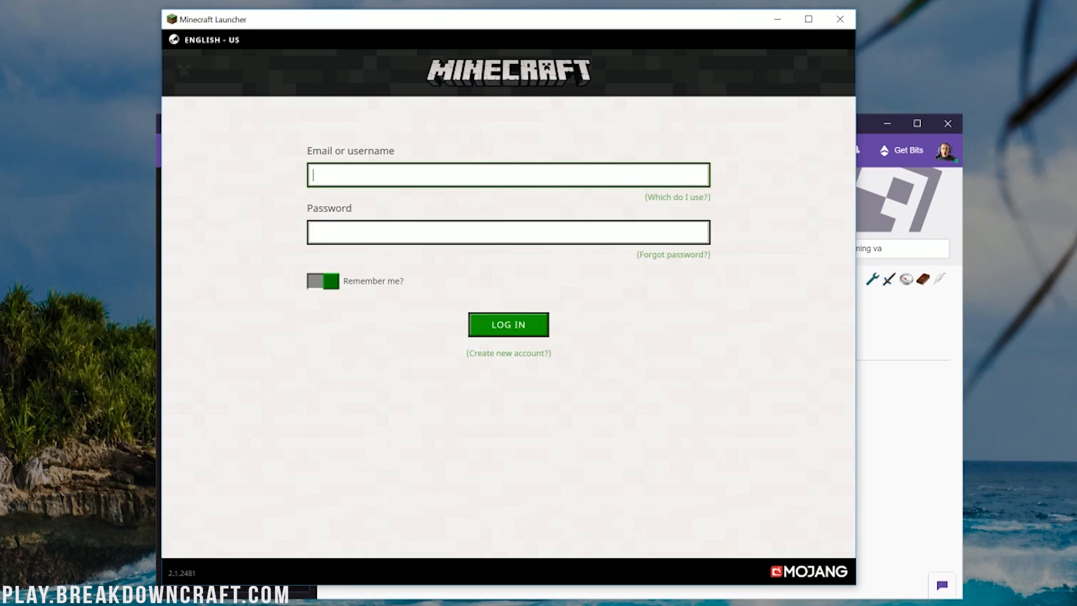
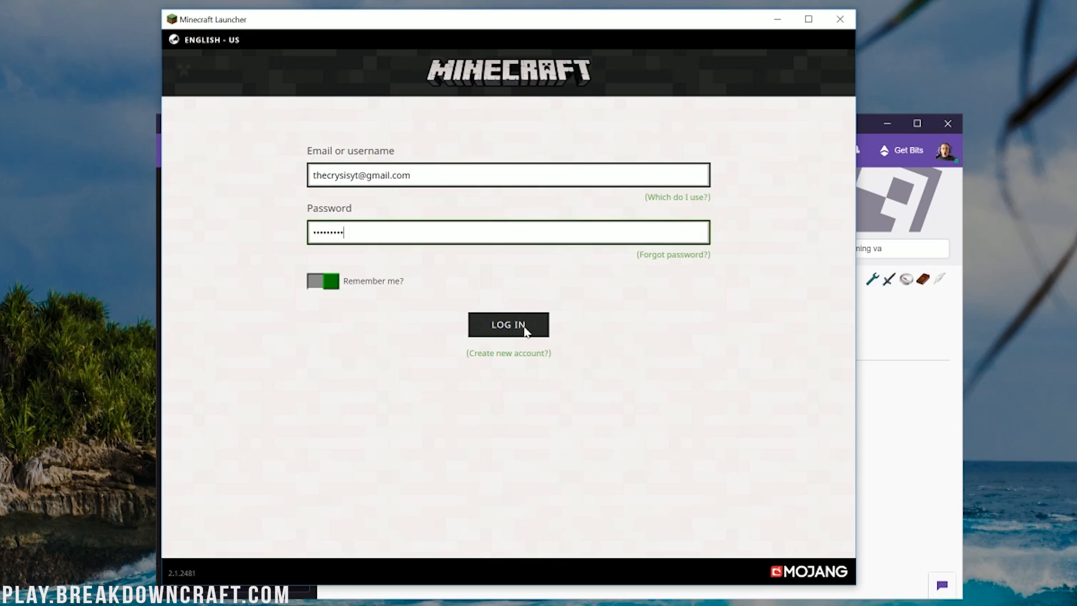
click(508, 324)
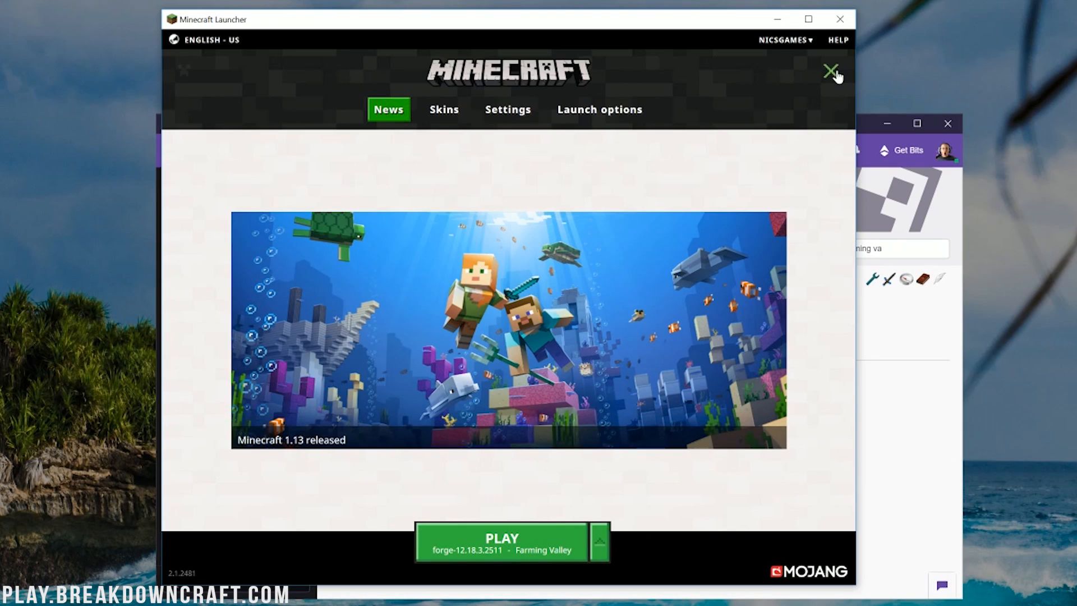
- Open the Farming Valley profile's settings from Launch options
click(830, 71)
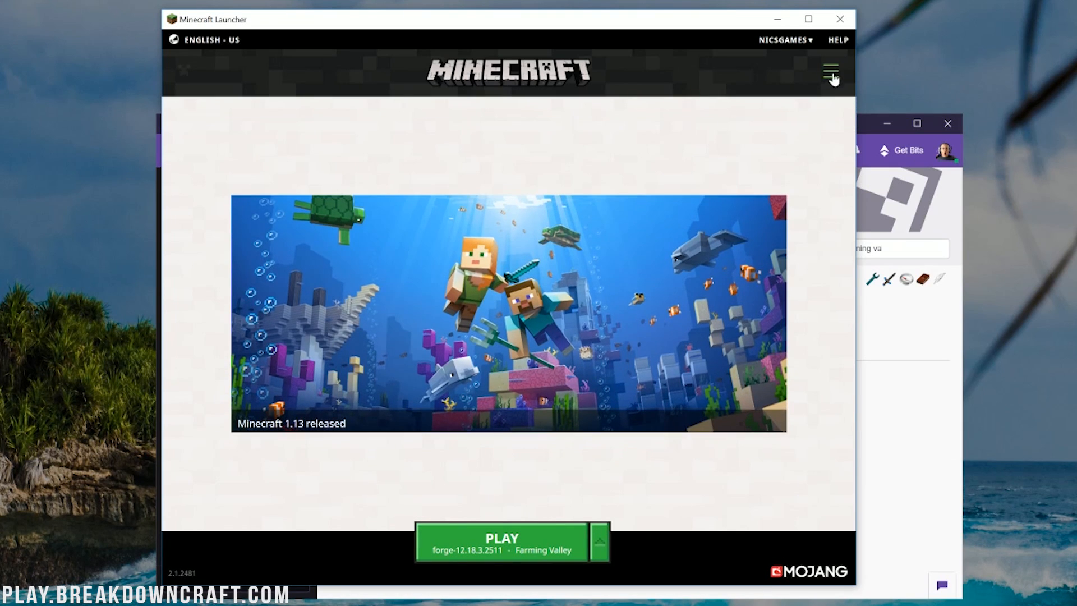
click(830, 71)
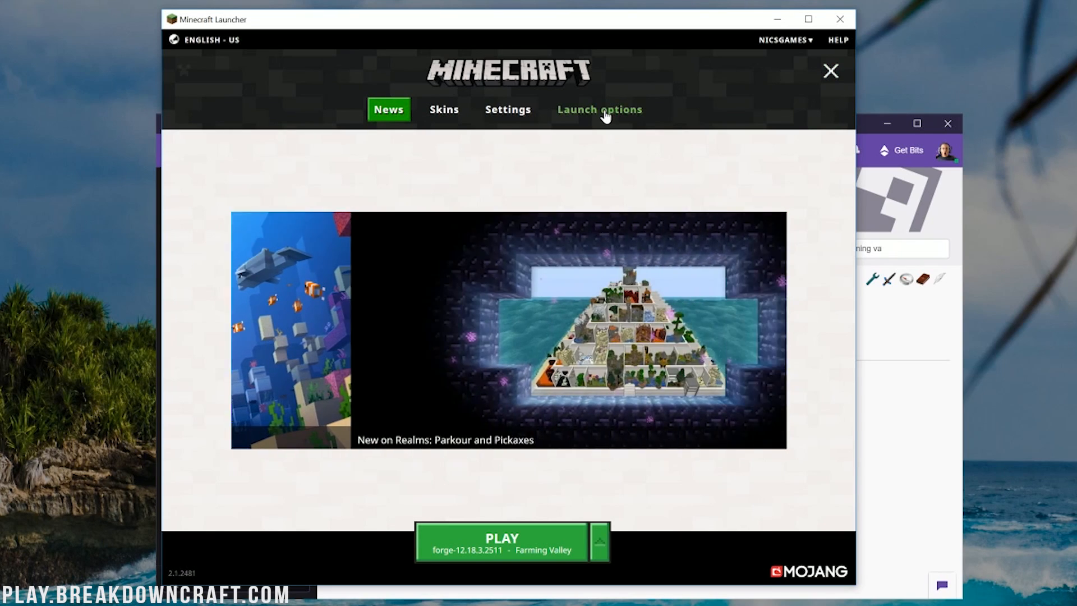
click(599, 109)
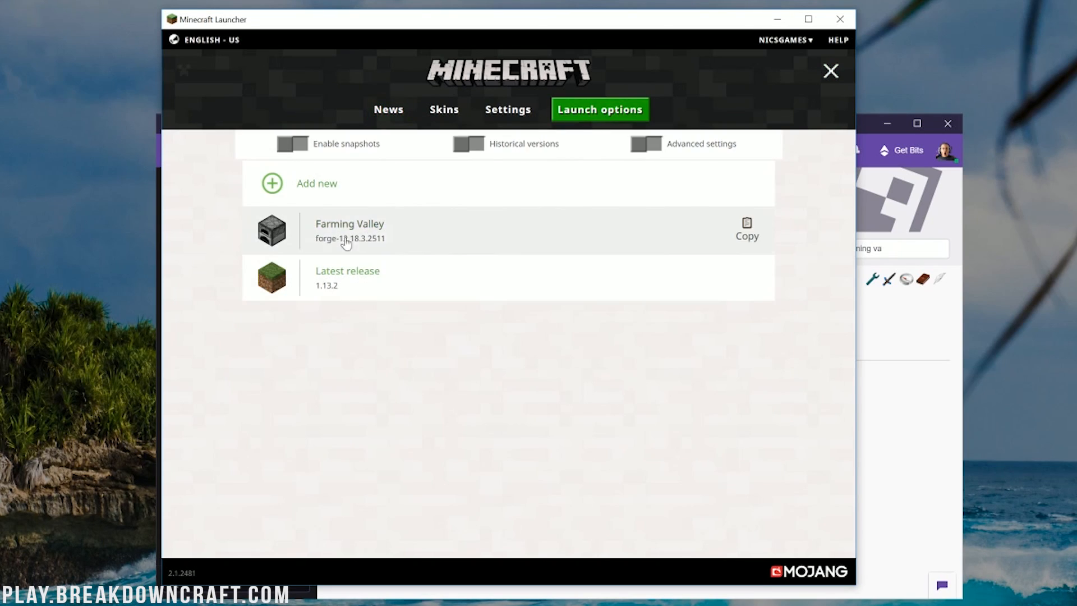
click(349, 230)
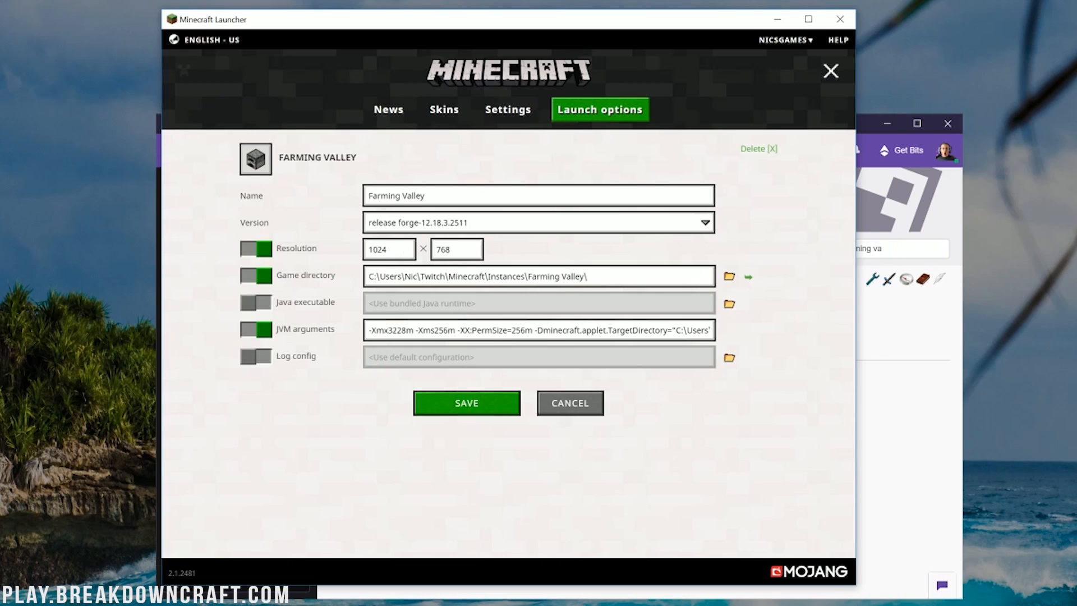
- Set resolution 1920×1080 and JVM -Xmx6228m, then save the profile
click(538, 329)
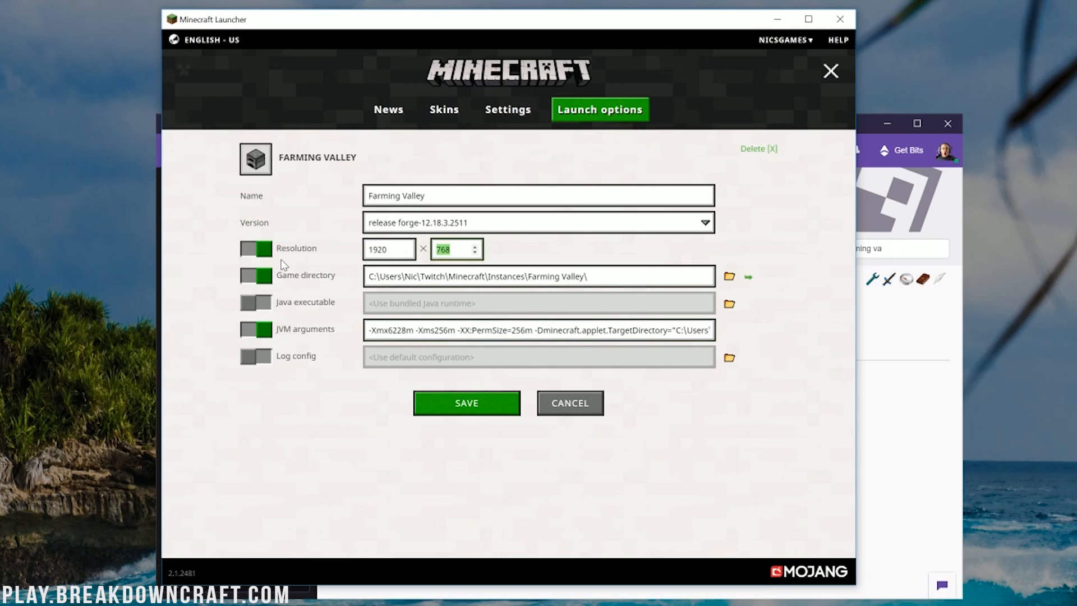
text(1080)
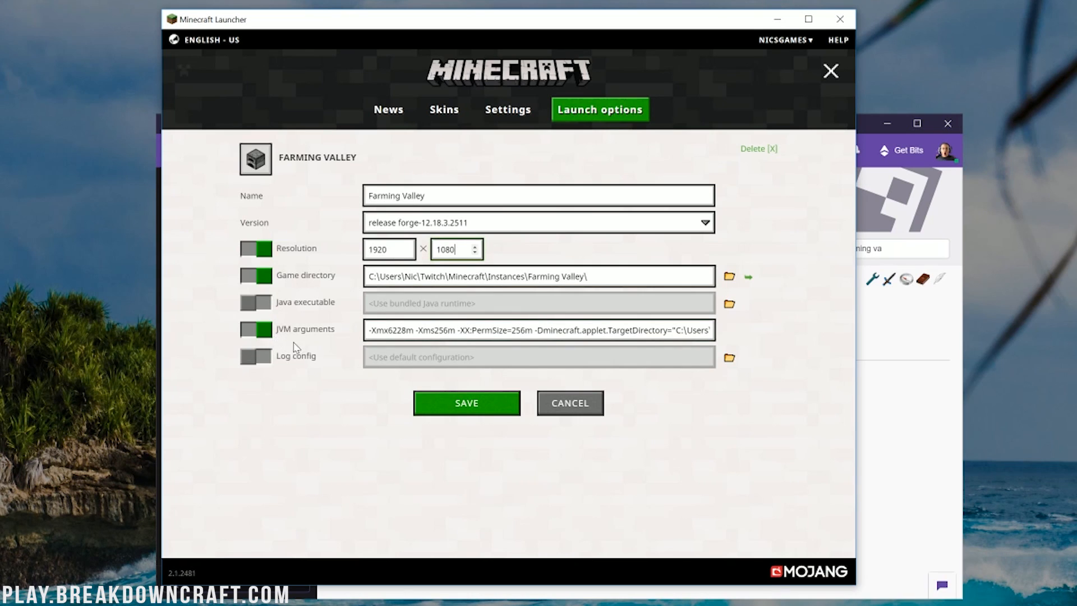
click(466, 403)
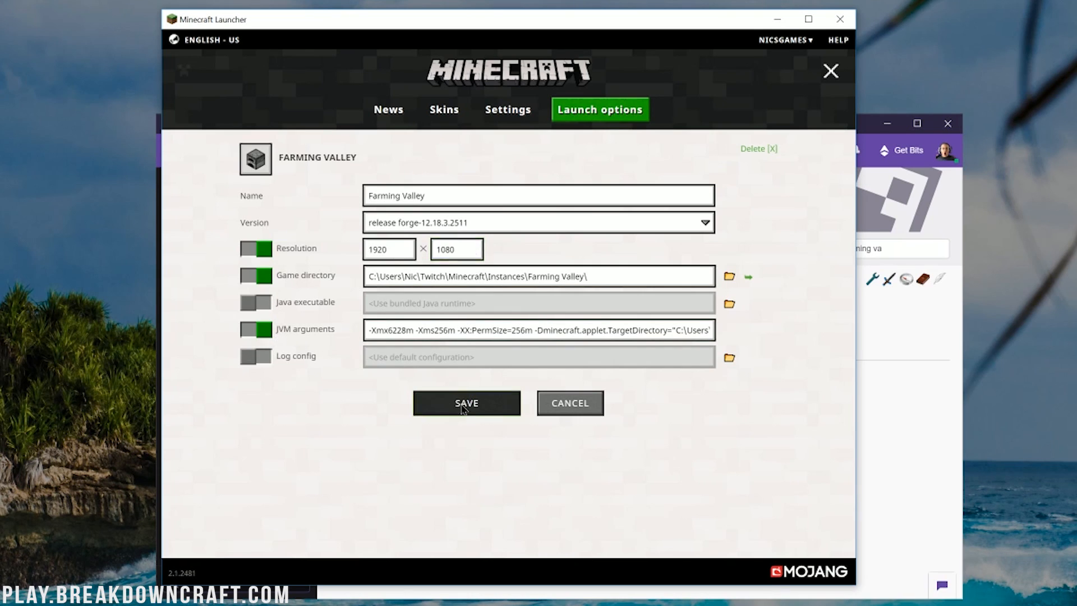
click(466, 403)
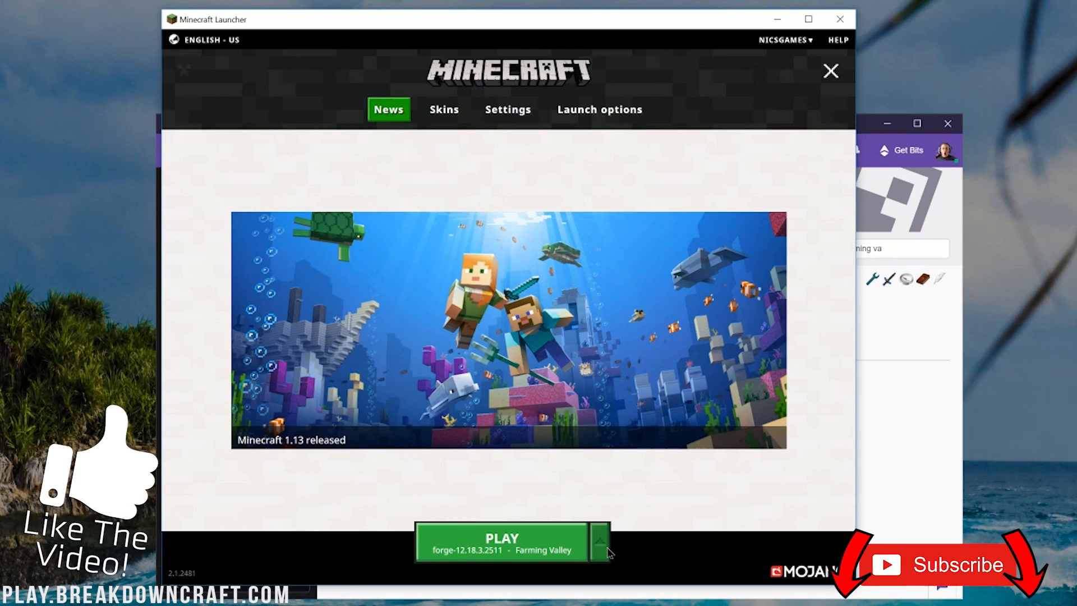
- Play Farming Valley, dismiss the jopt-simple download error and retry the launch
click(599, 542)
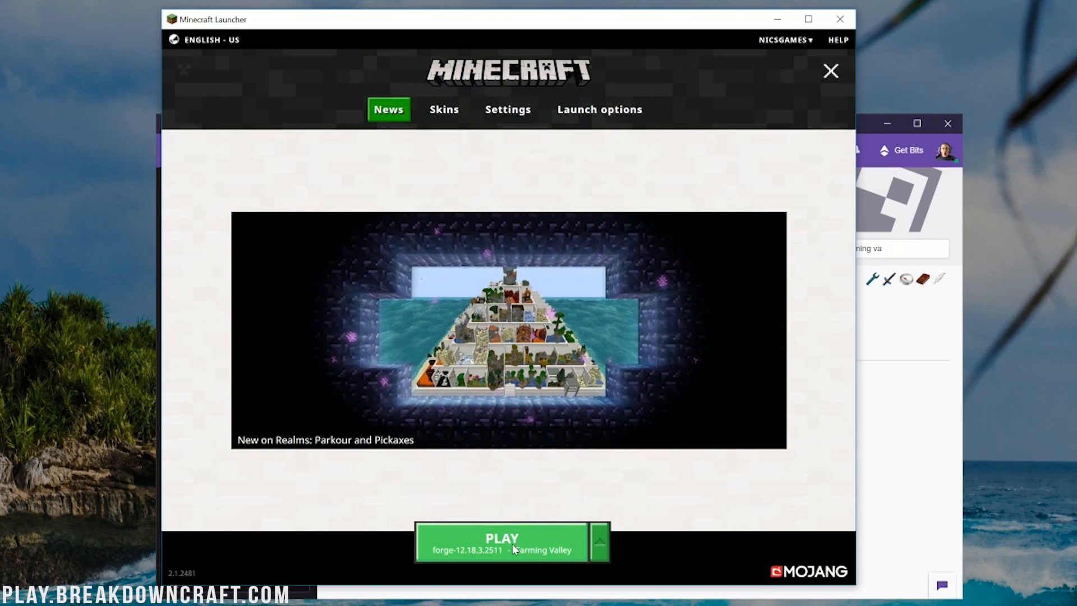
click(501, 542)
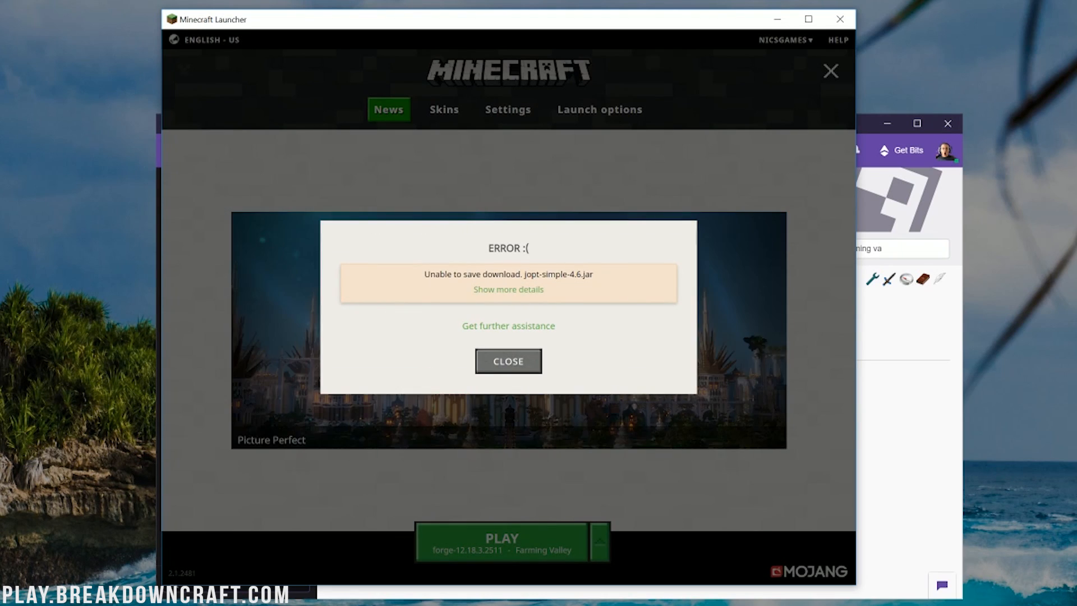
click(507, 361)
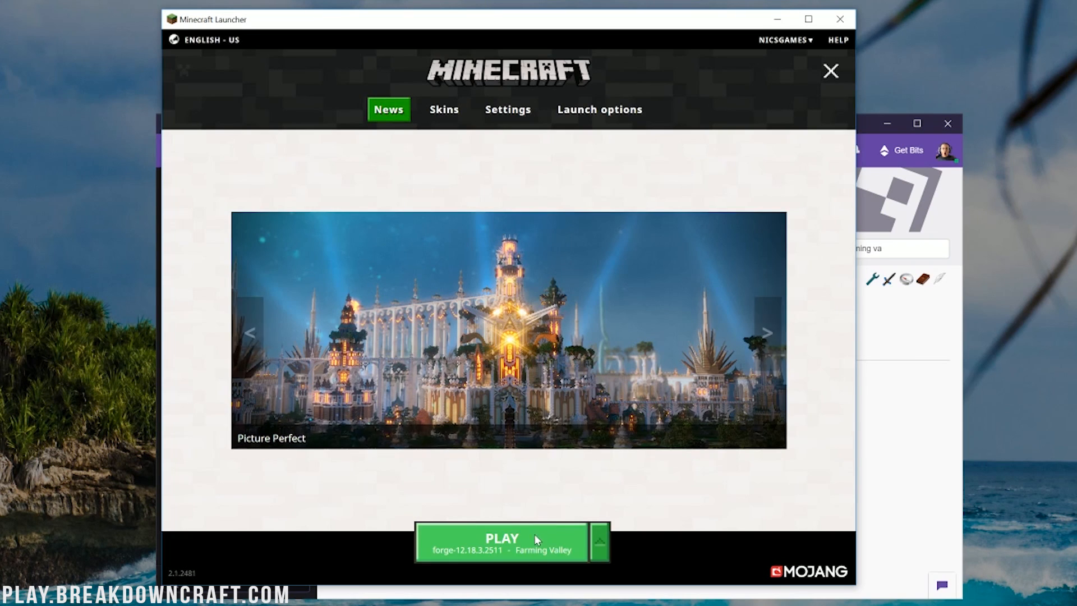
click(502, 541)
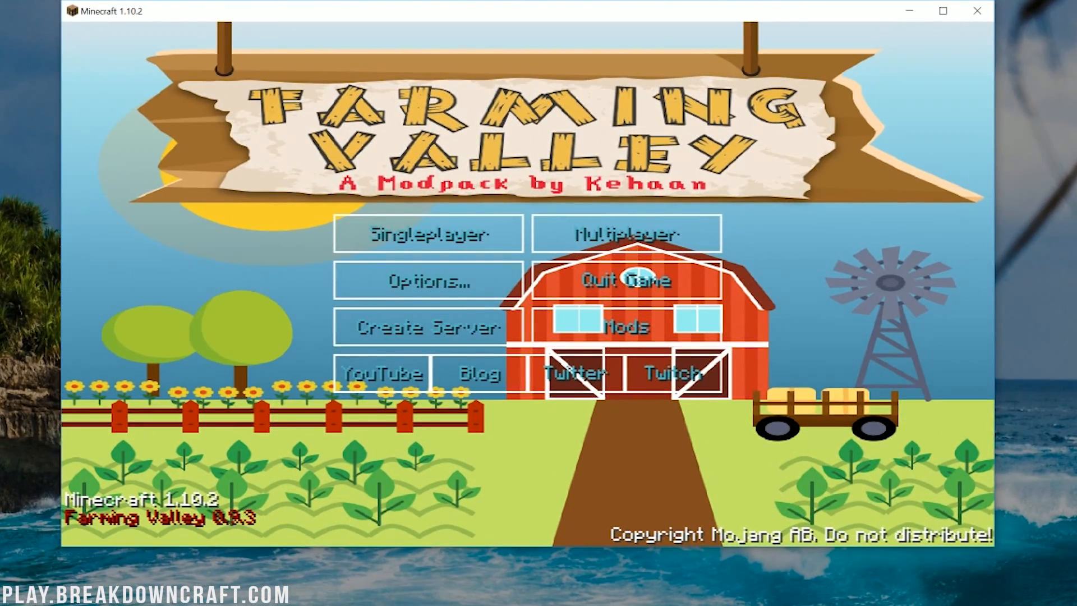
mouse_move(572, 373)
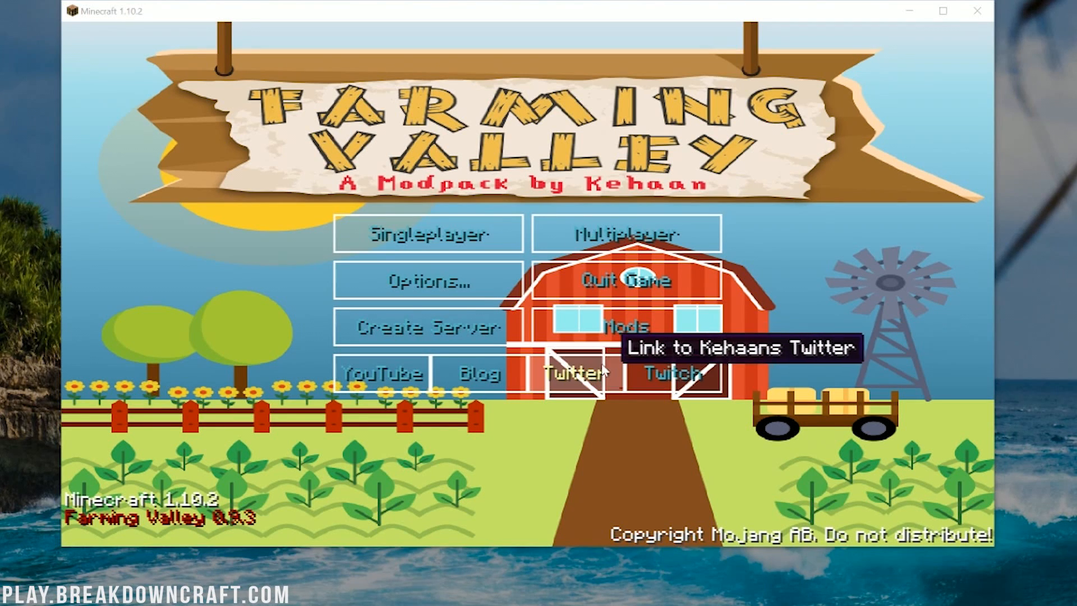
- Create a new singleplayer world 'New World' in Creative mode
click(428, 232)
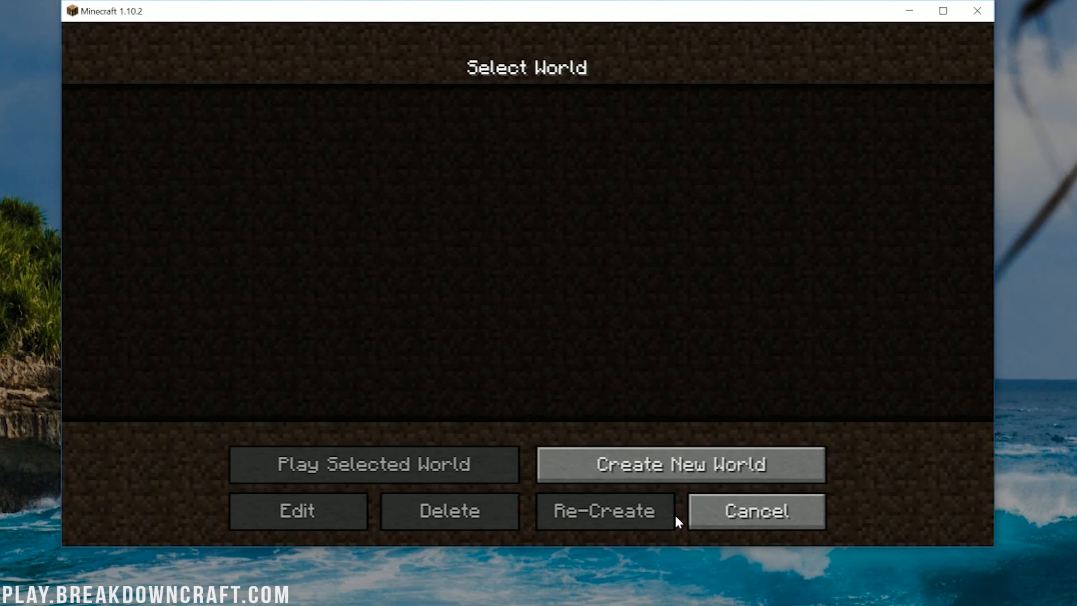
click(679, 463)
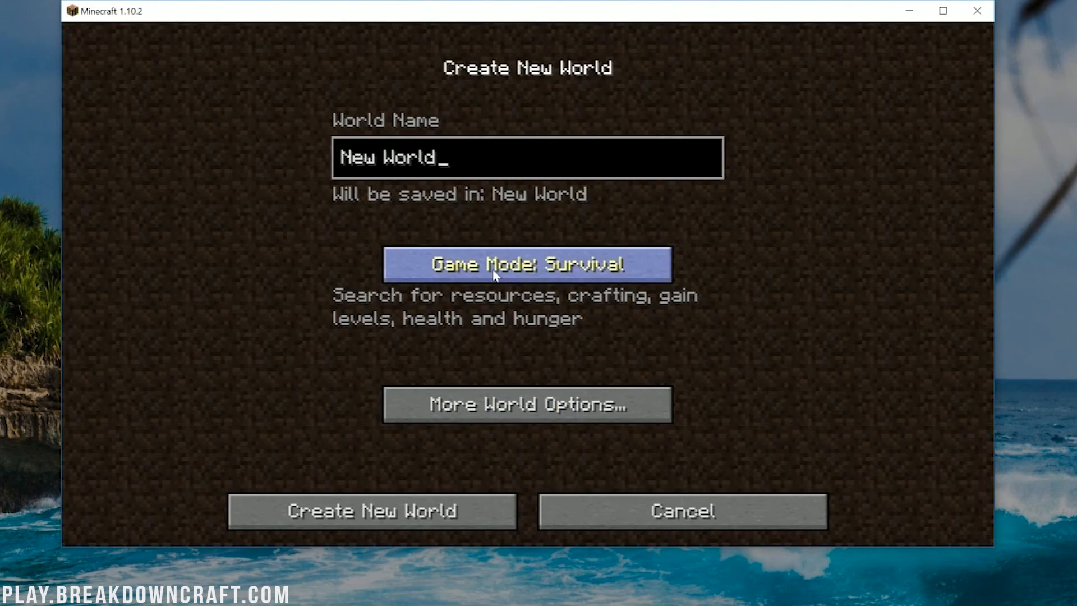
click(526, 263)
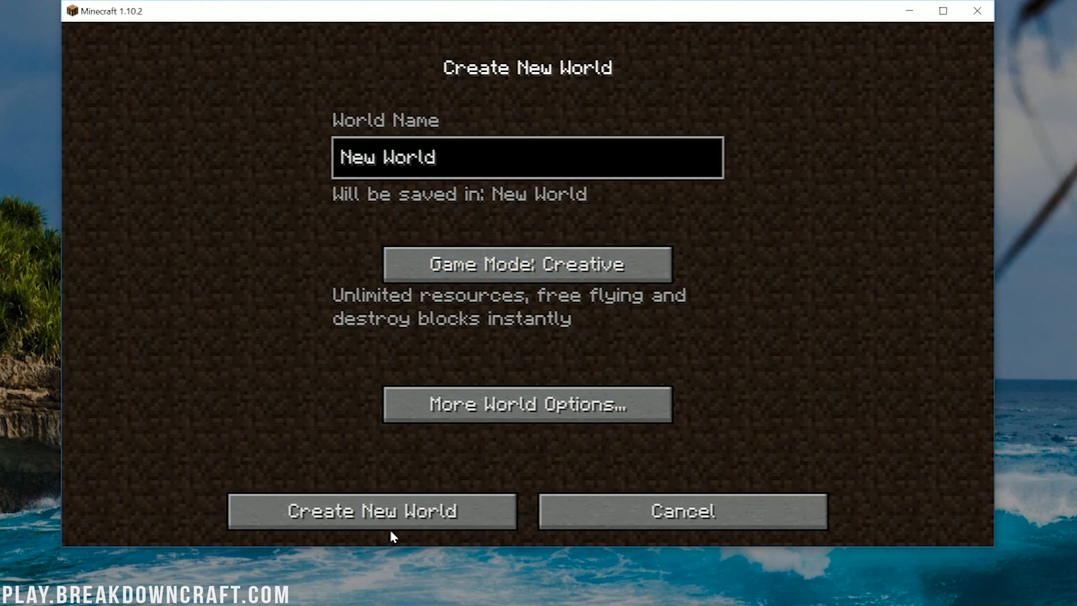
click(372, 511)
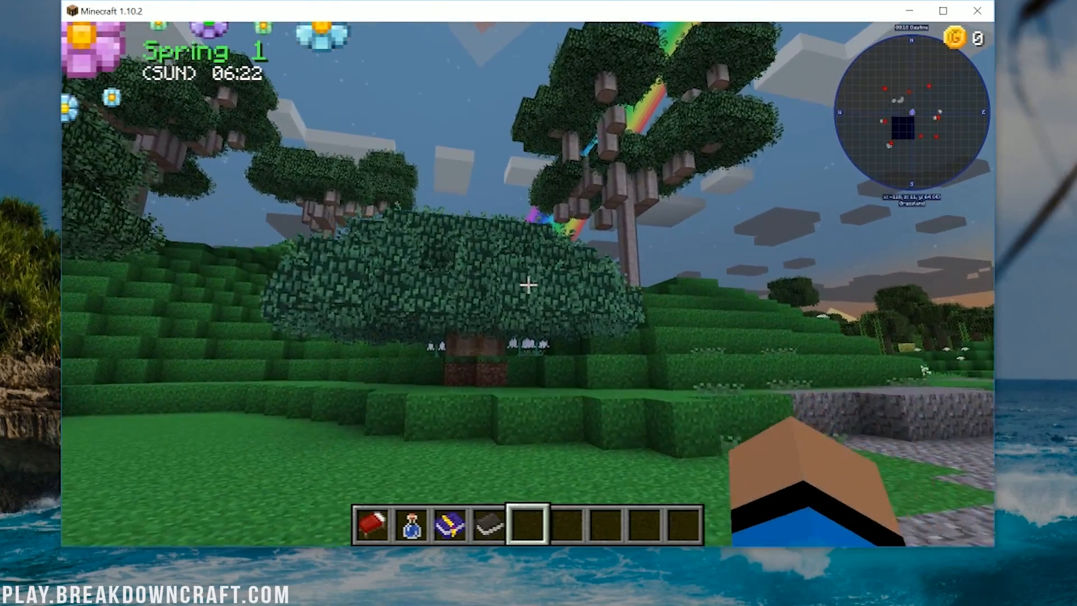
mouse_move(538, 282)
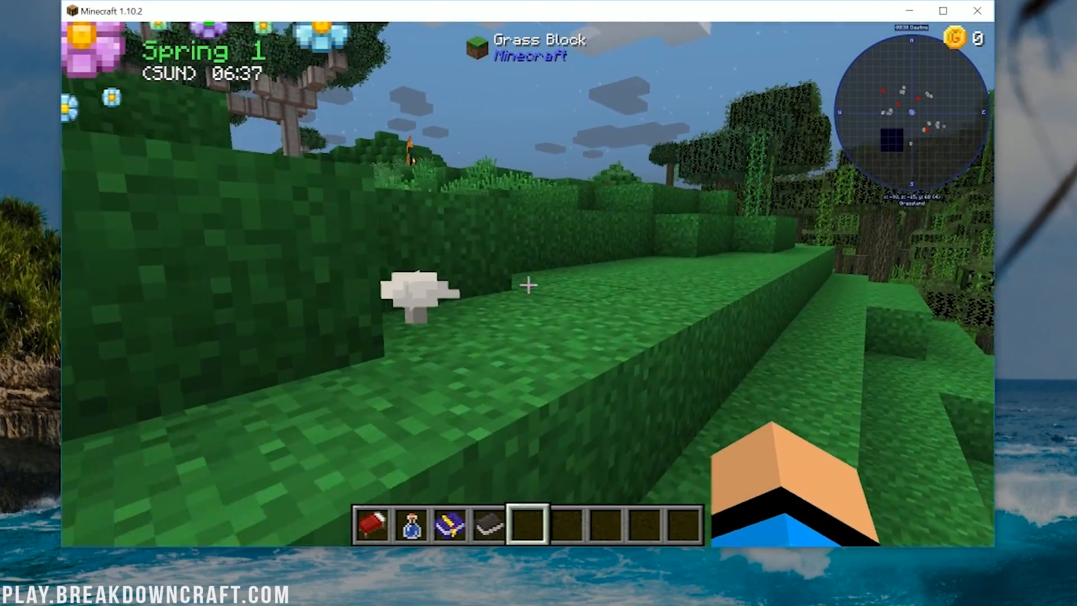
key(e)
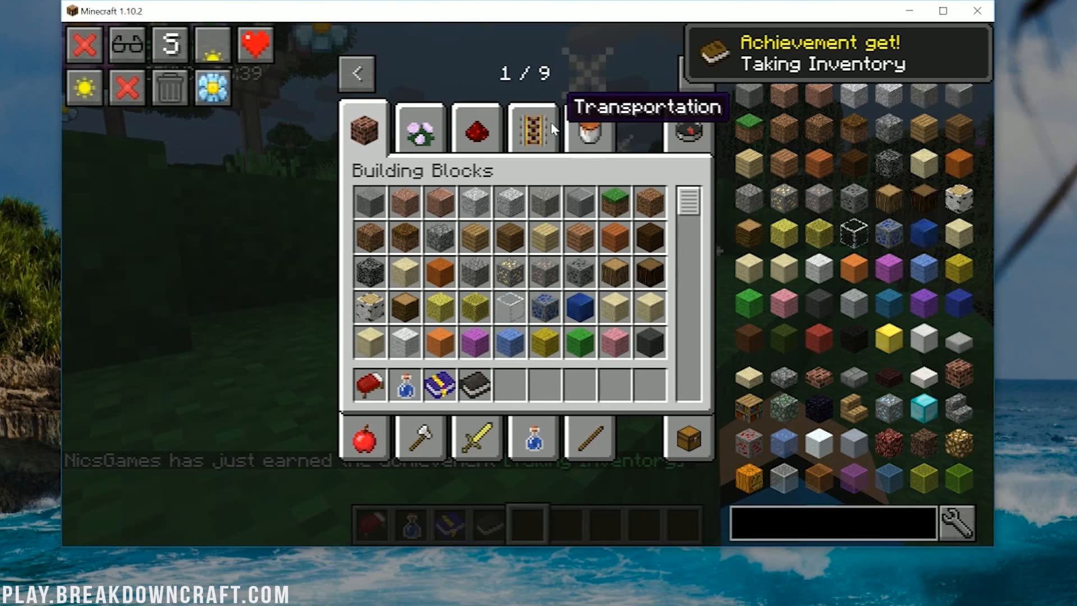
click(697, 73)
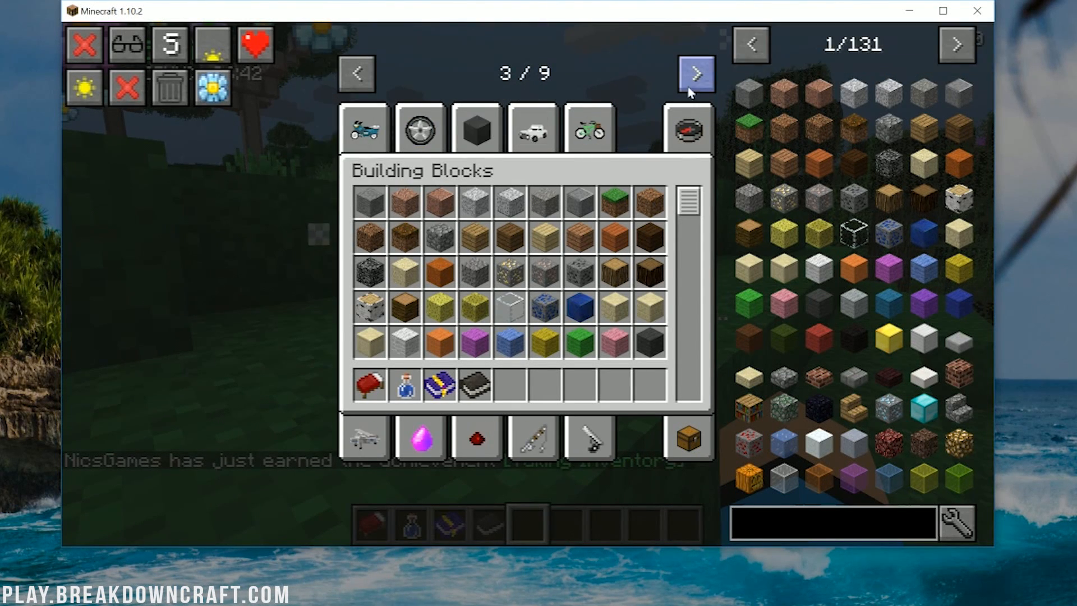
click(698, 73)
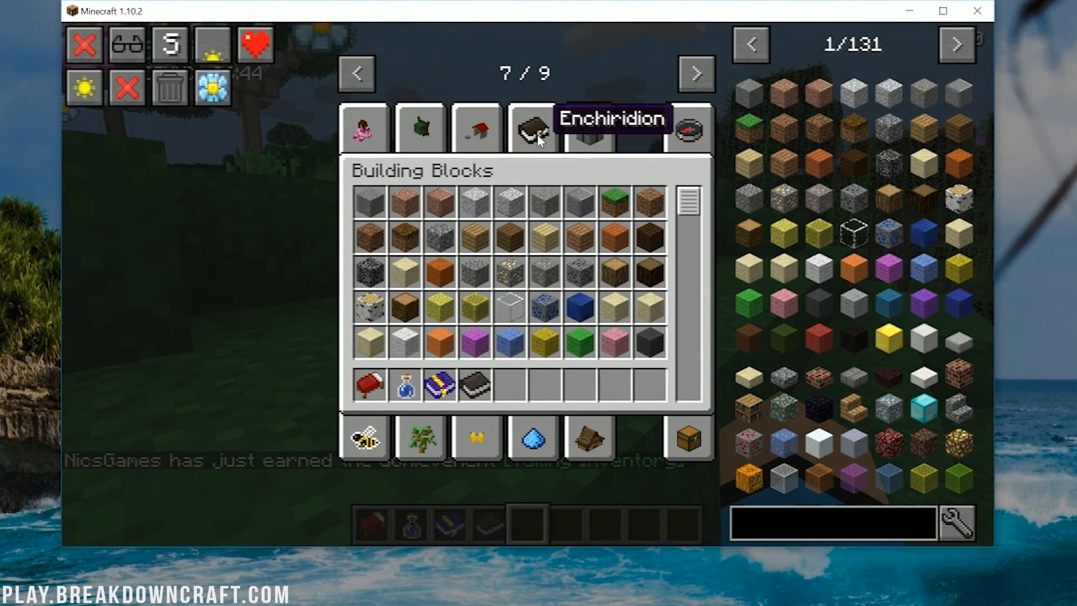
key(escape)
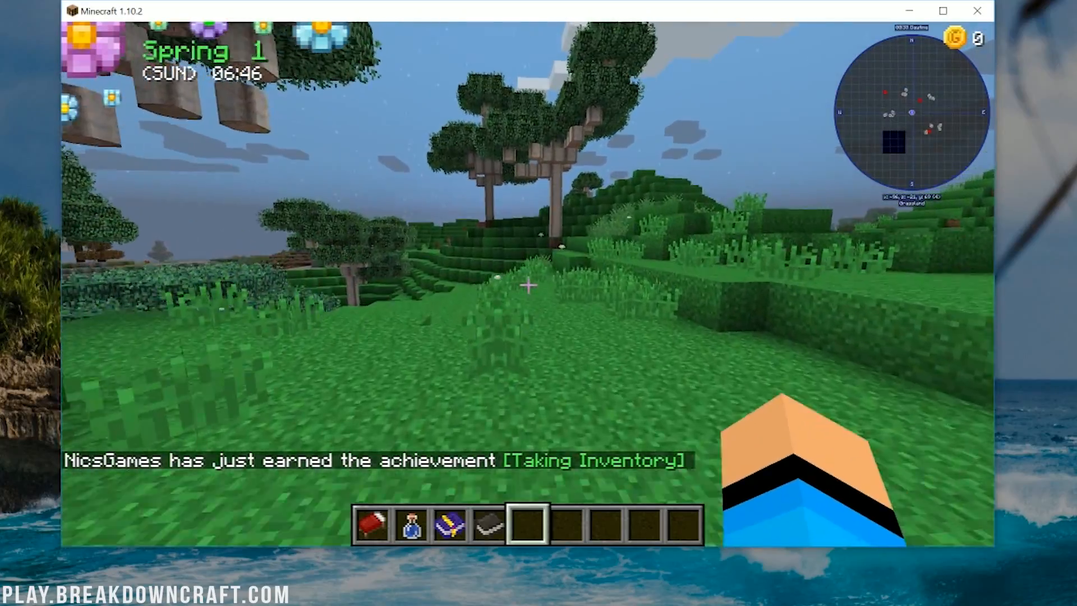